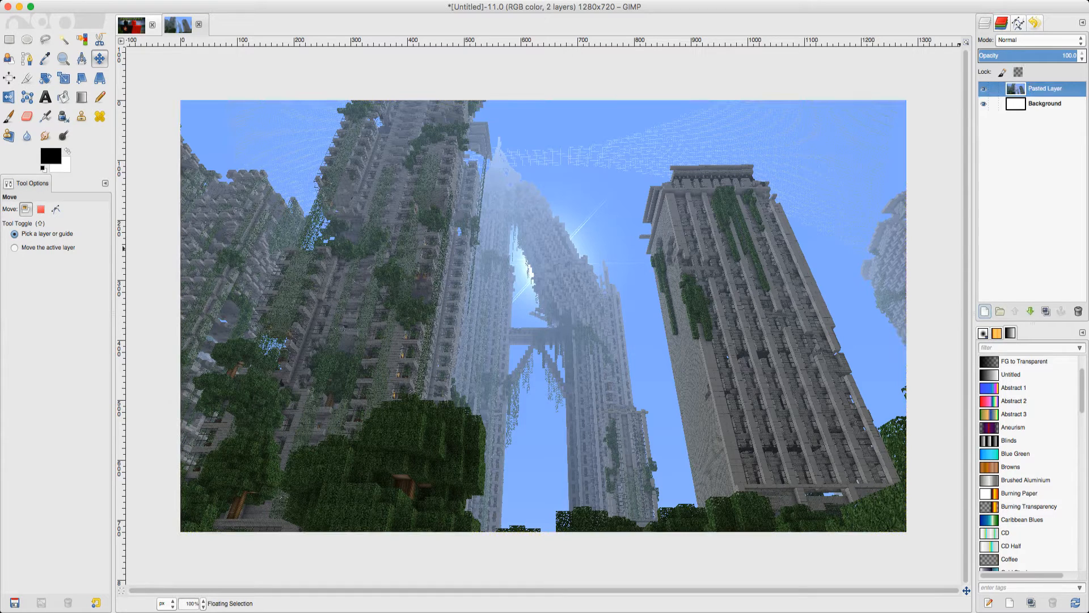
Step: Anchor the pasted Minecraft city shot as a regular layer
click(1044, 103)
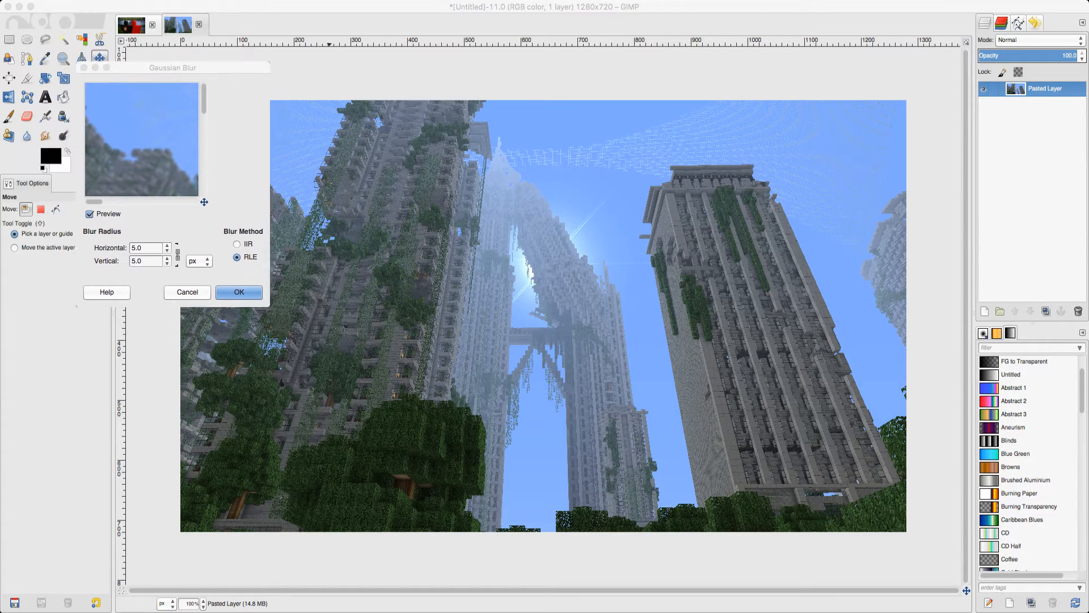
Step: Apply a Gaussian blur of radius 20 to the cityscape layer
drag(171, 67, 521, 195)
text(17)
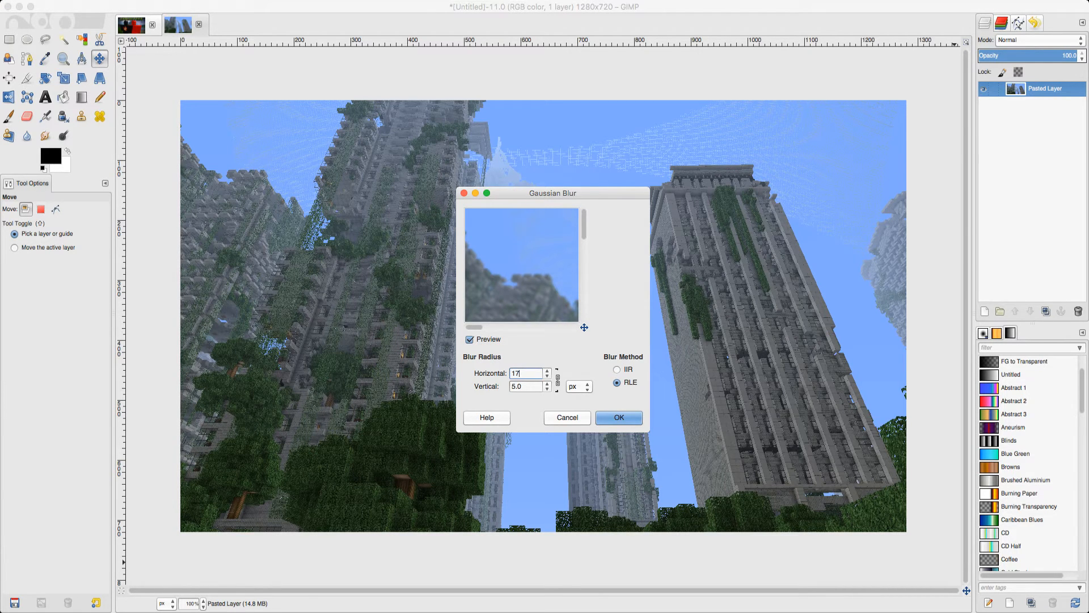
click(546, 370)
text(20)
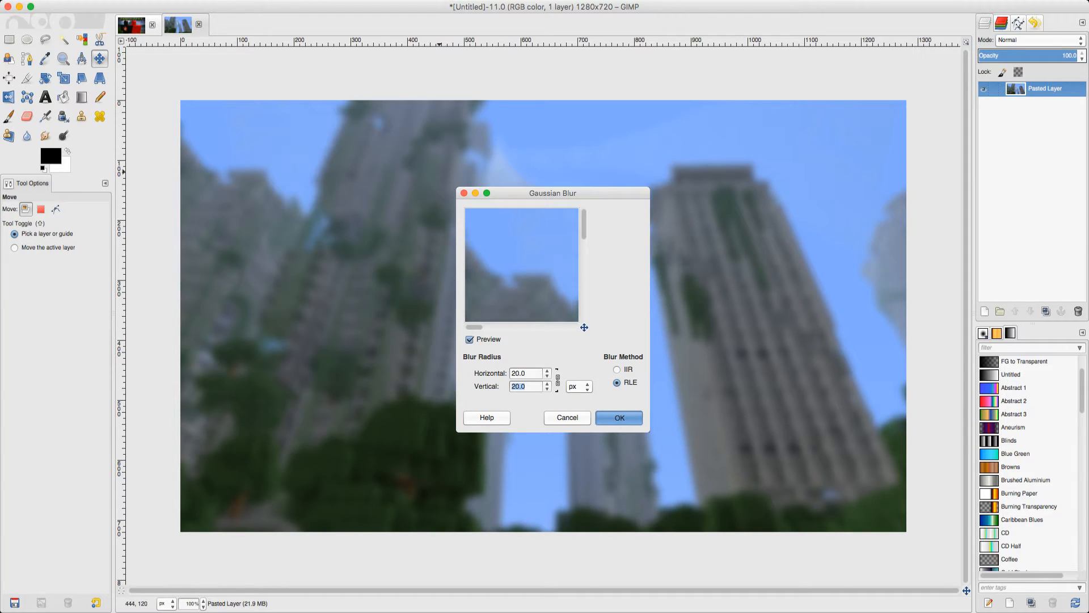
mouse_move(407, 485)
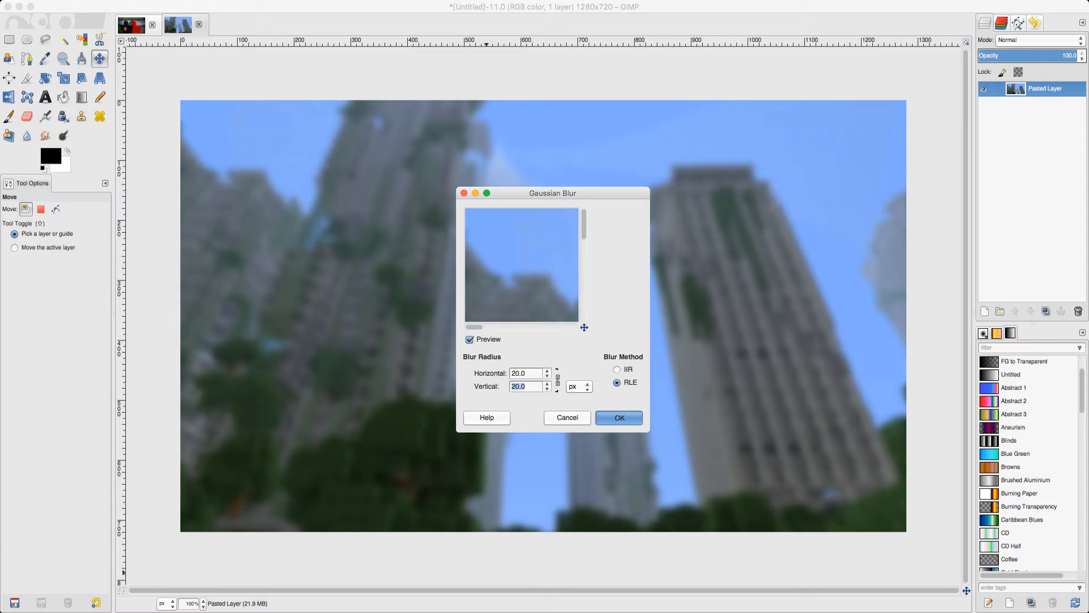
click(617, 417)
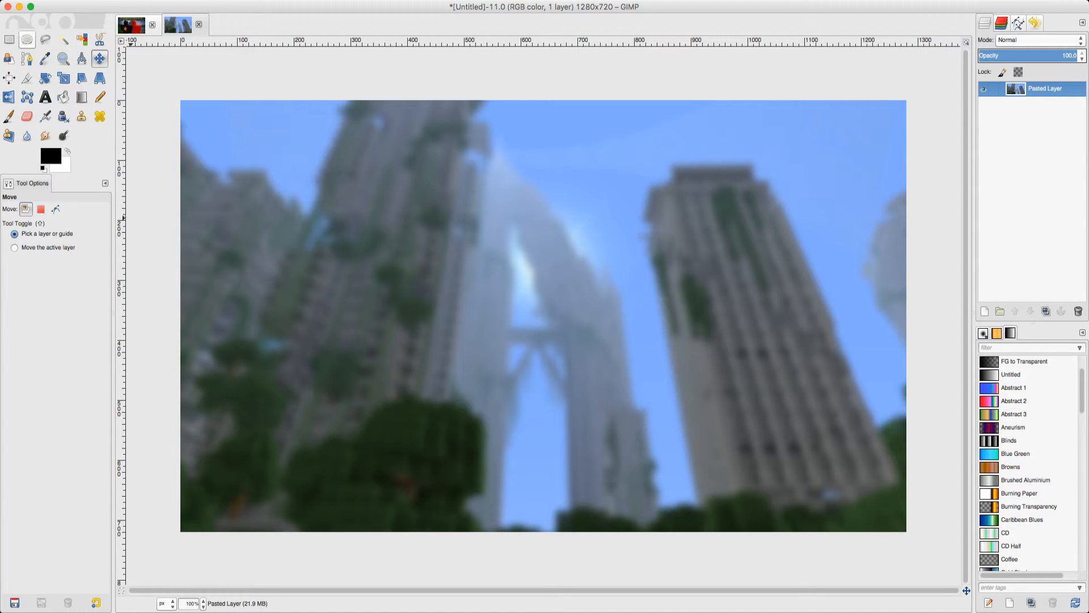
Step: Draw a large oval selection over the picture and preview it as a quick mask
click(26, 39)
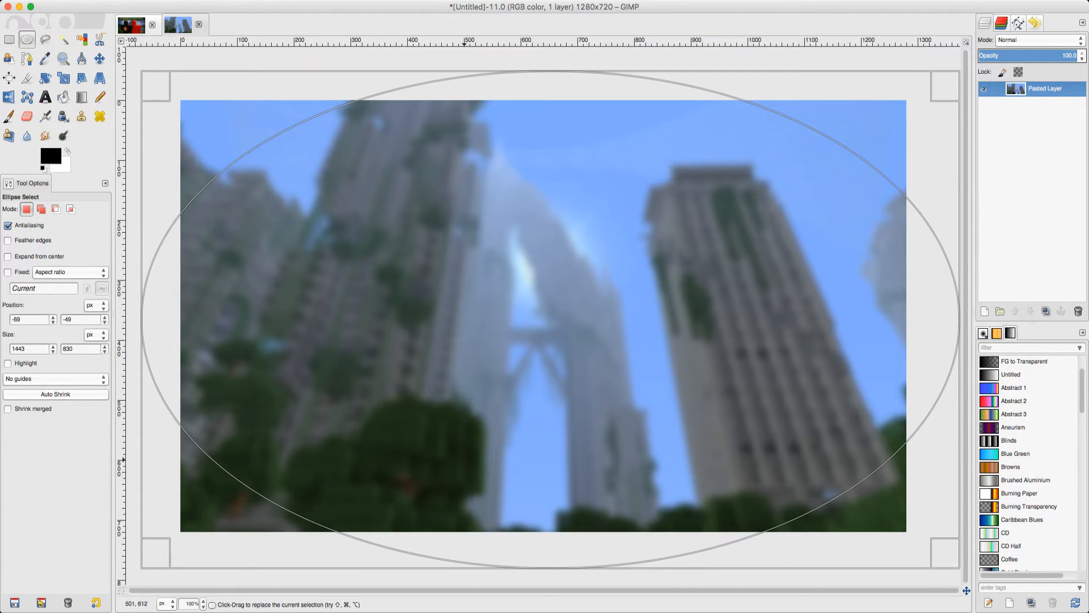
key(Return)
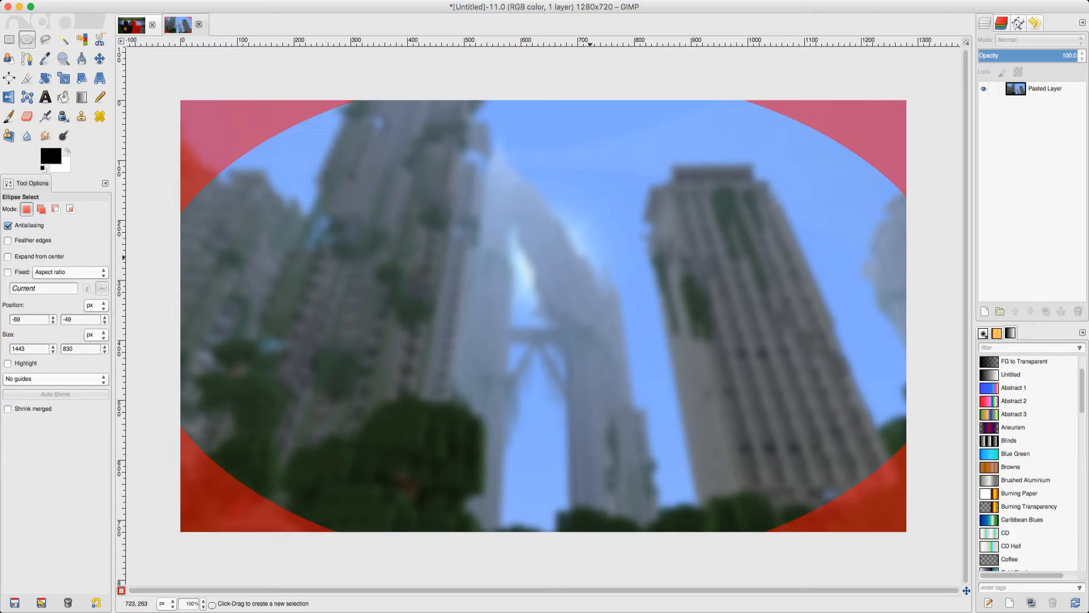
Step: Add a layer mask from the oval selection to hide the corners
click(1044, 88)
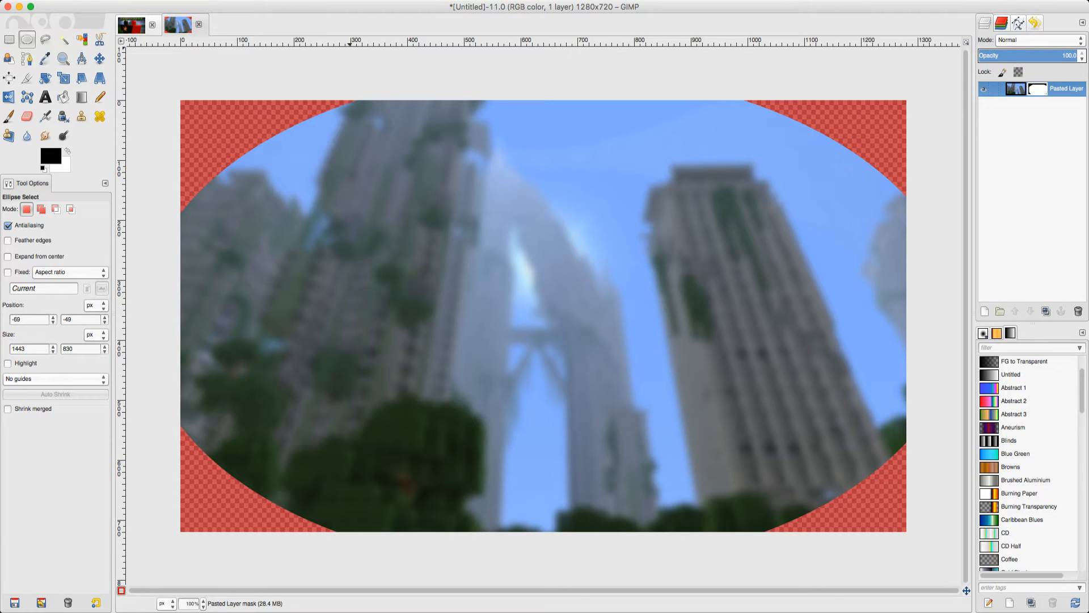
mouse_move(438, 302)
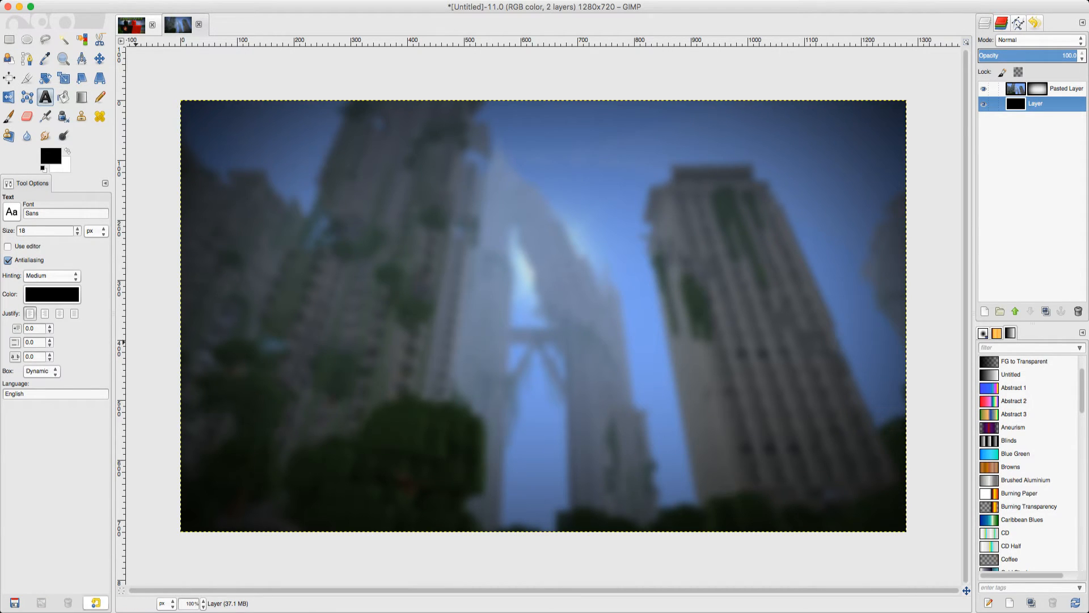
click(44, 98)
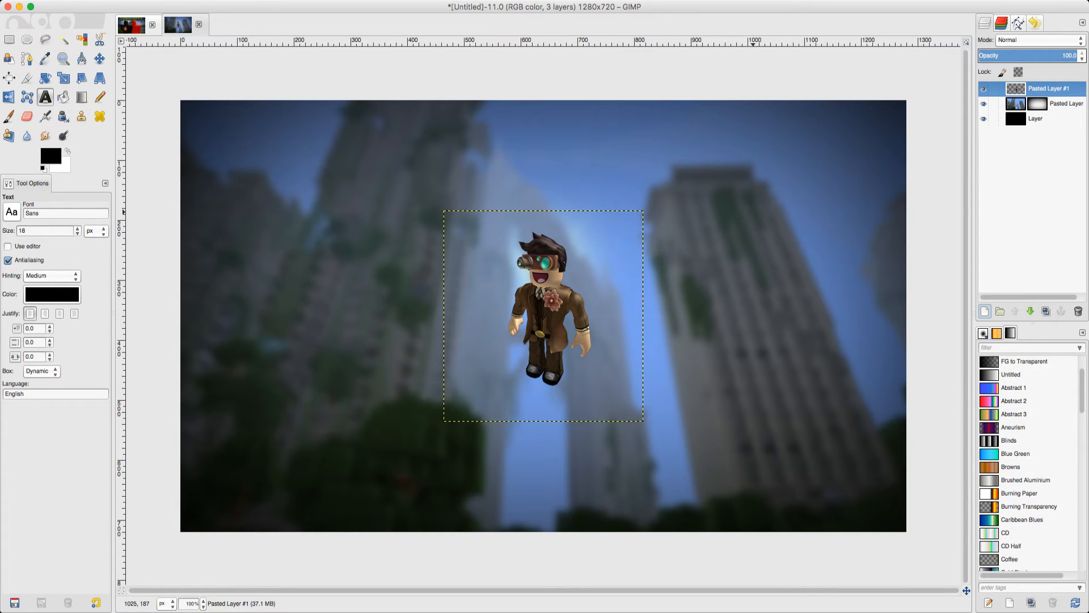
mouse_move(542, 313)
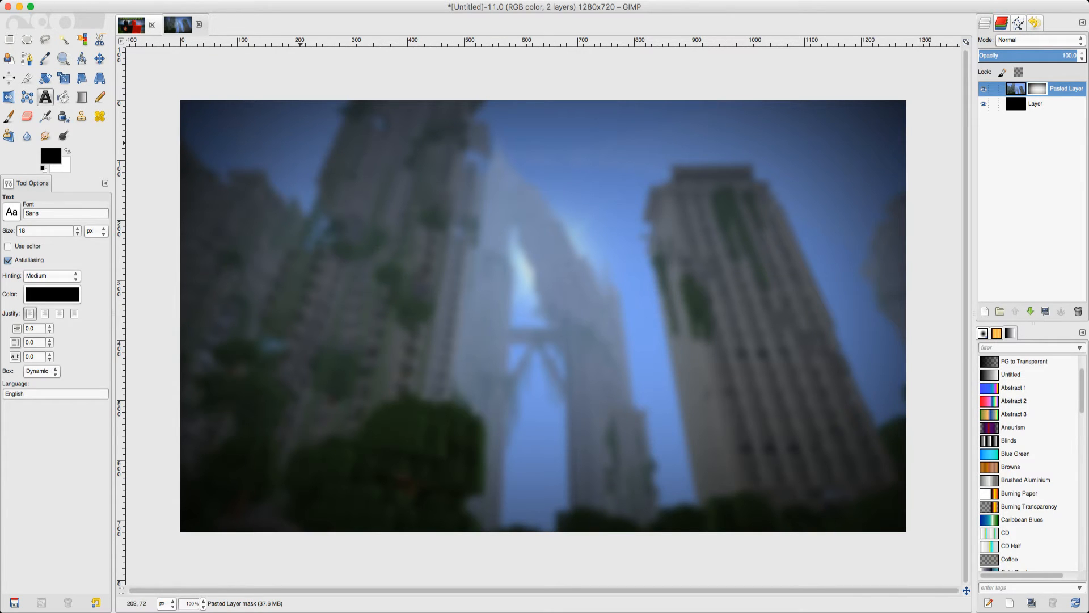
Step: Lay out a wide text box across the top and enter the title 'Professional'
drag(244, 126, 886, 284)
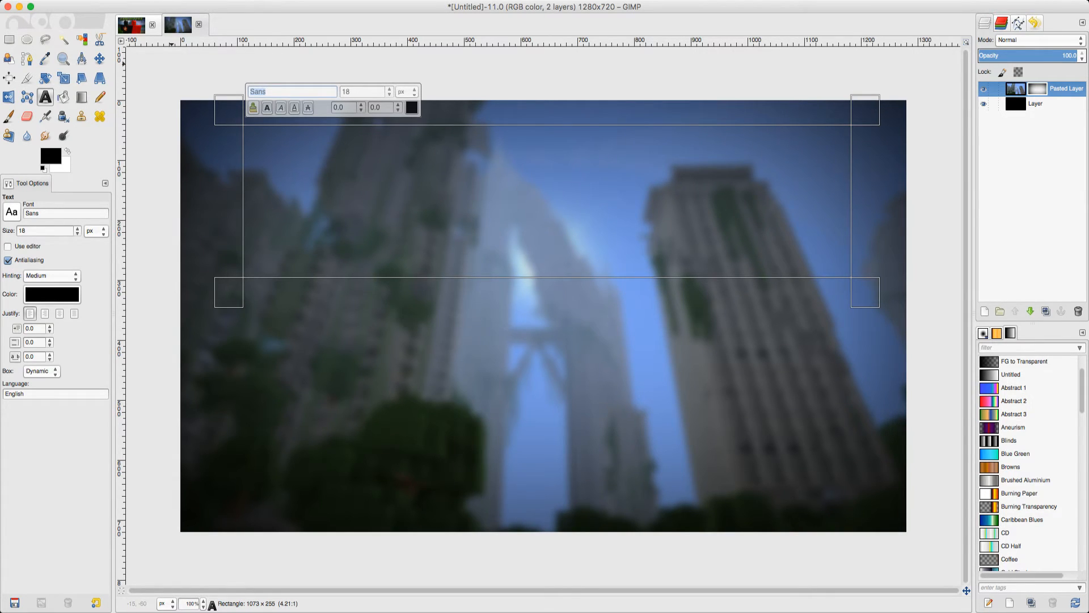
text(Recharge Bold)
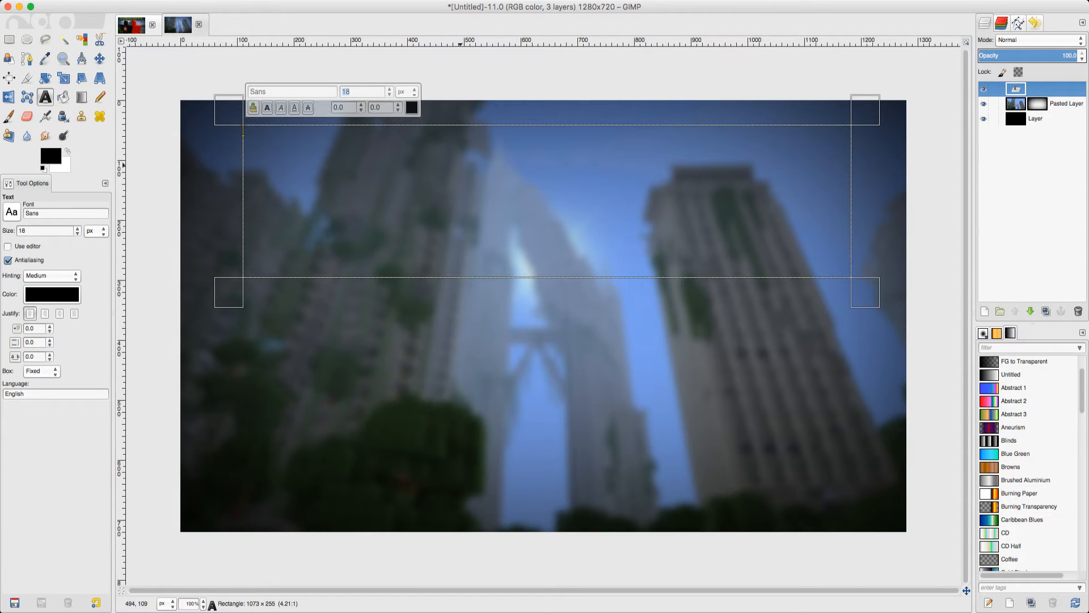
text(PRo)
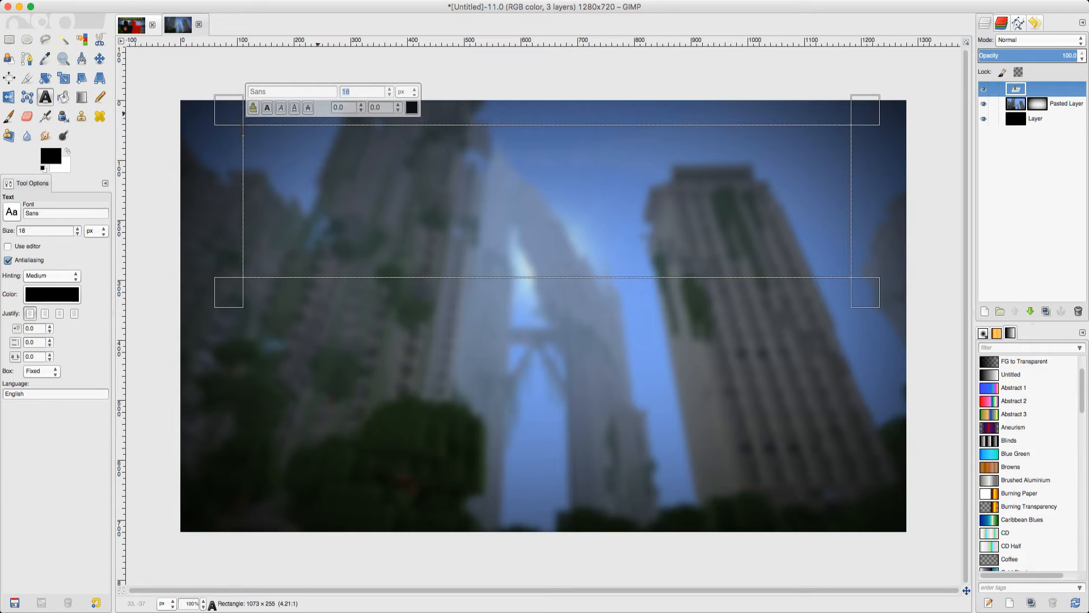
text(Profrs)
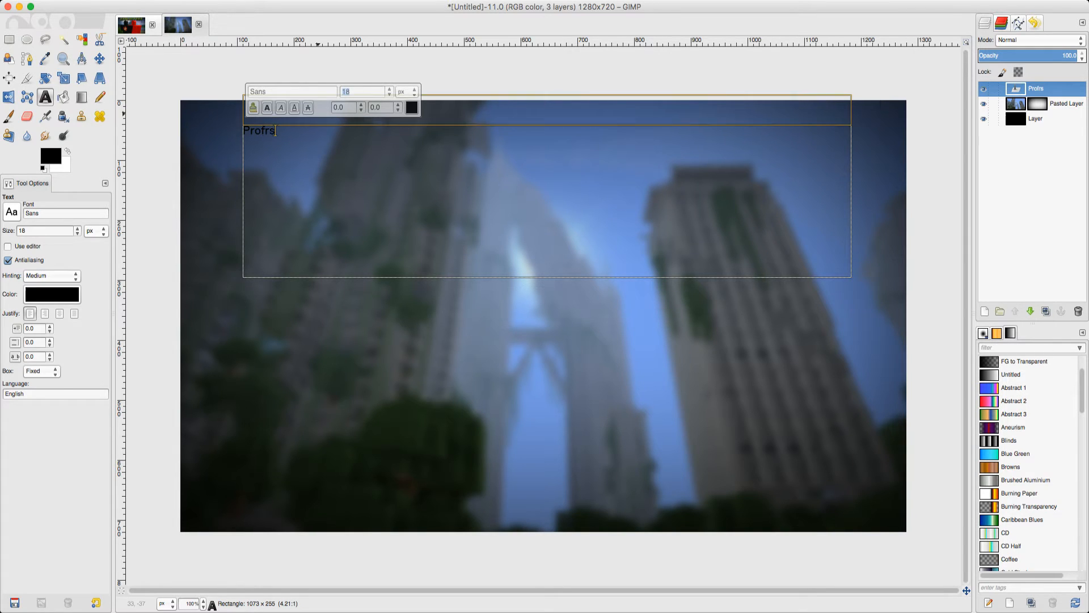
key(BackSpace)
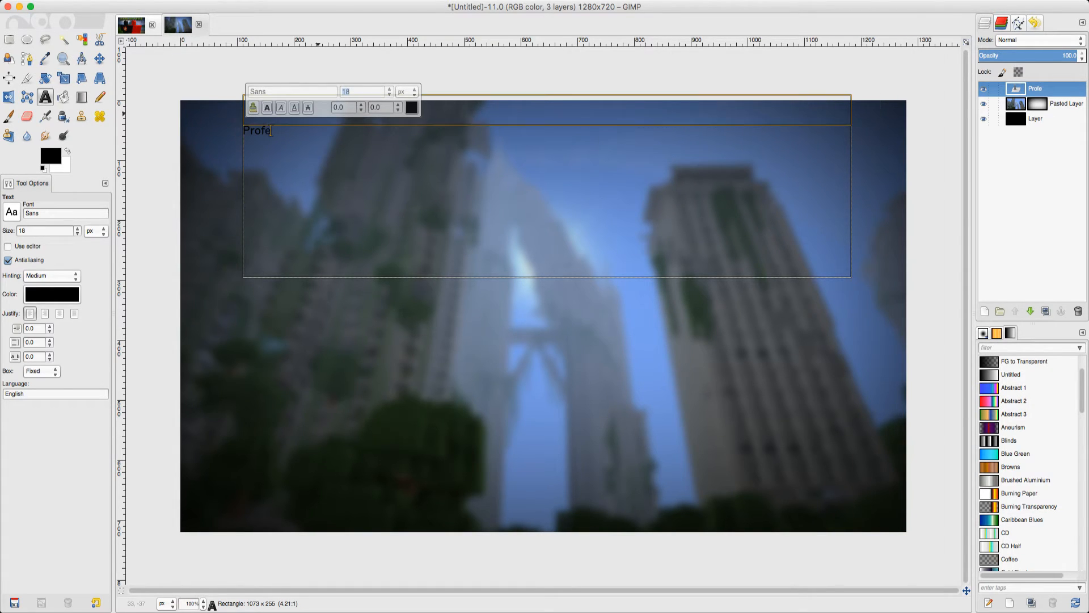
text(ssioal)
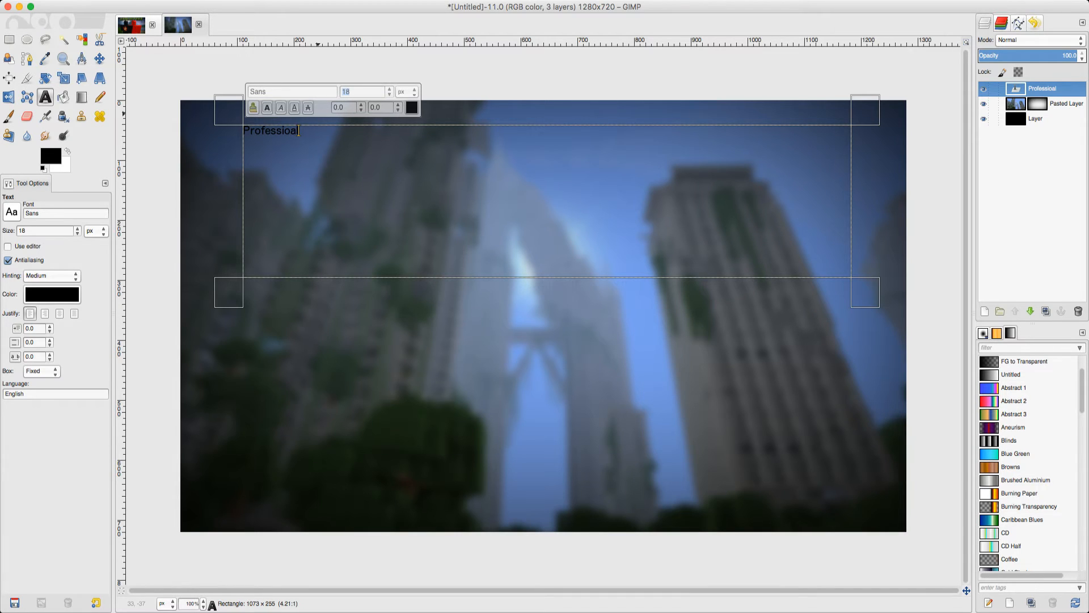
text(n)
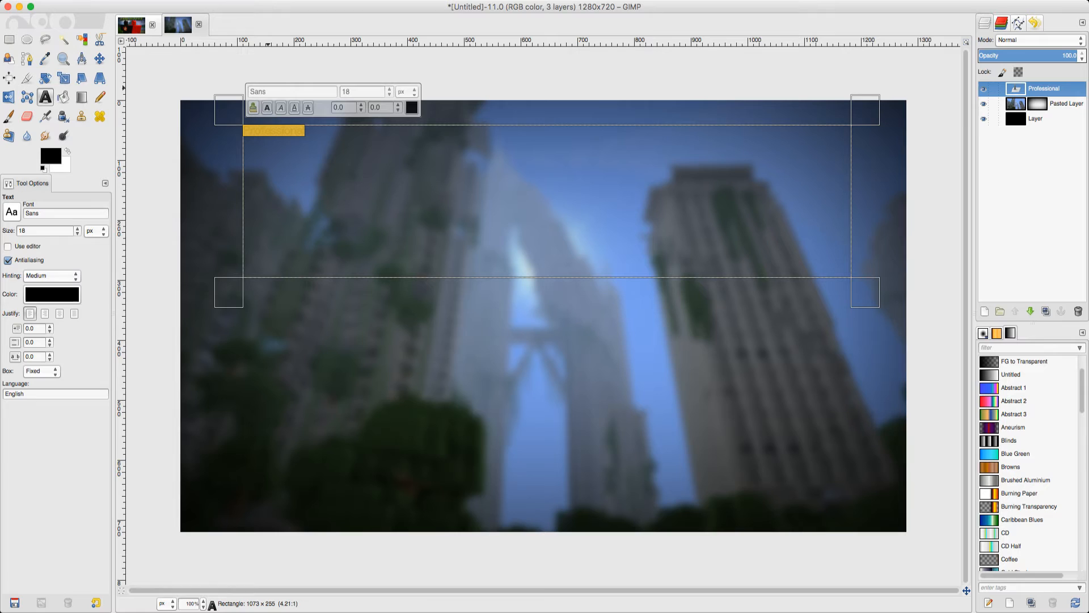
Step: Start switching the title's font toward Recharge Bold in the on-canvas editor
text(Su)
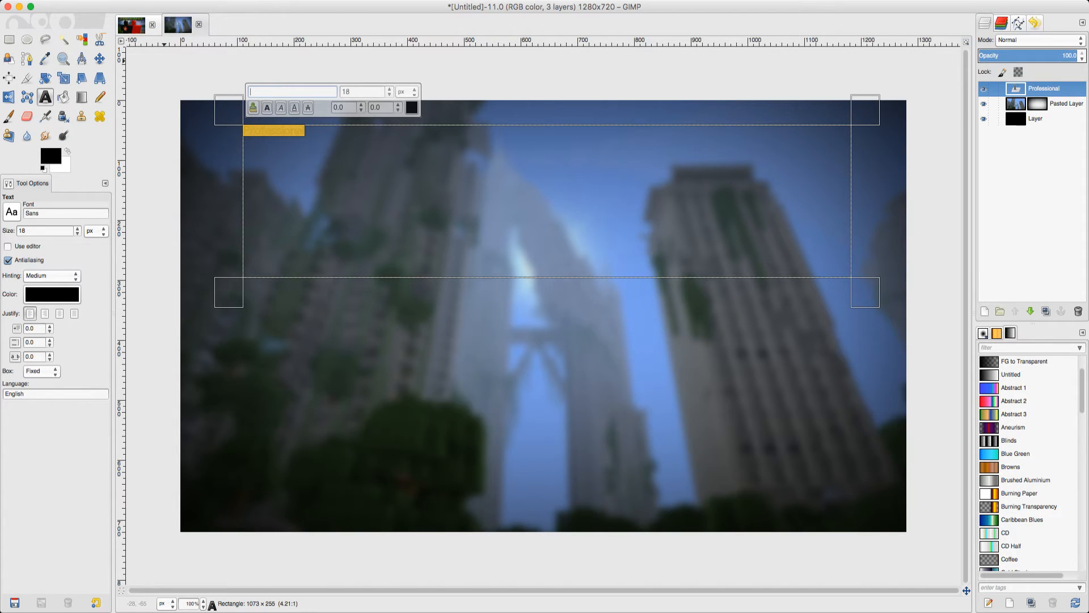
text(R)
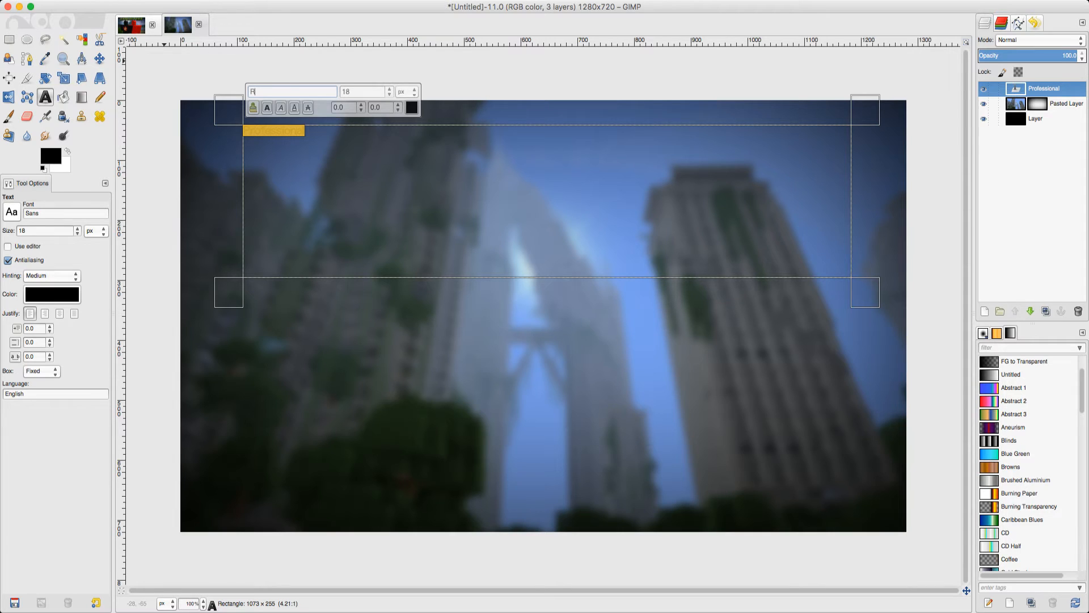
text(Recharge Bold)
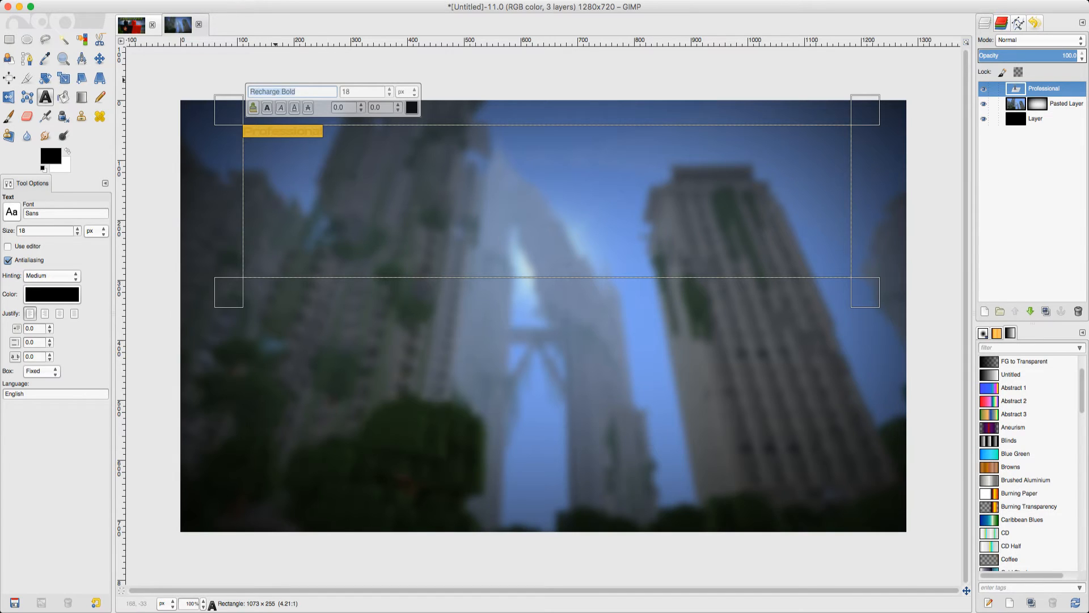
Step: Try Minnie and other fonts for the title, settling on Recharge Bold
text(Minnie)
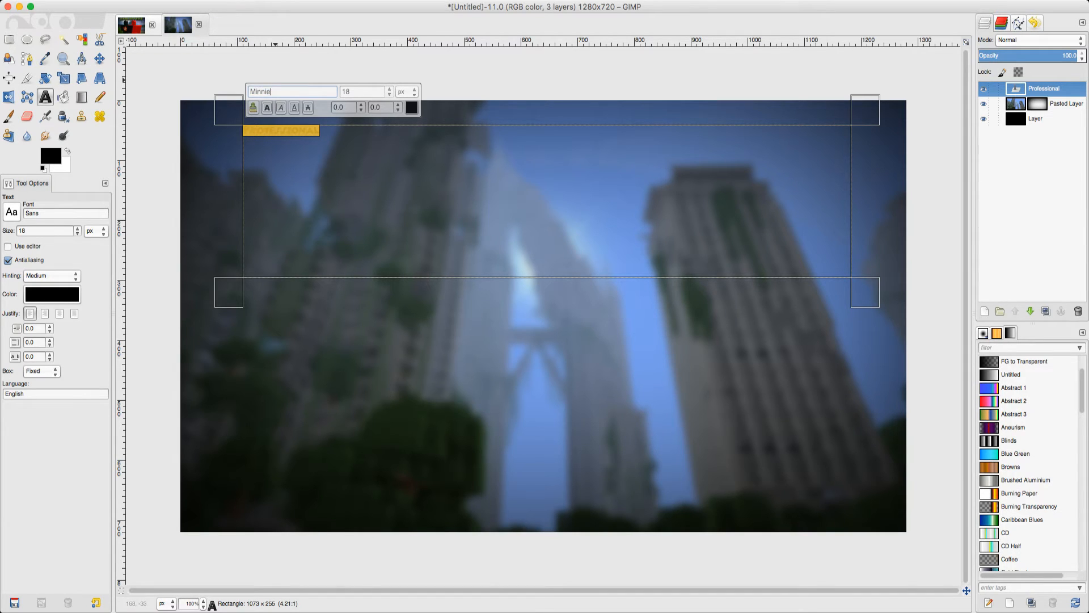
key(BackSpace)
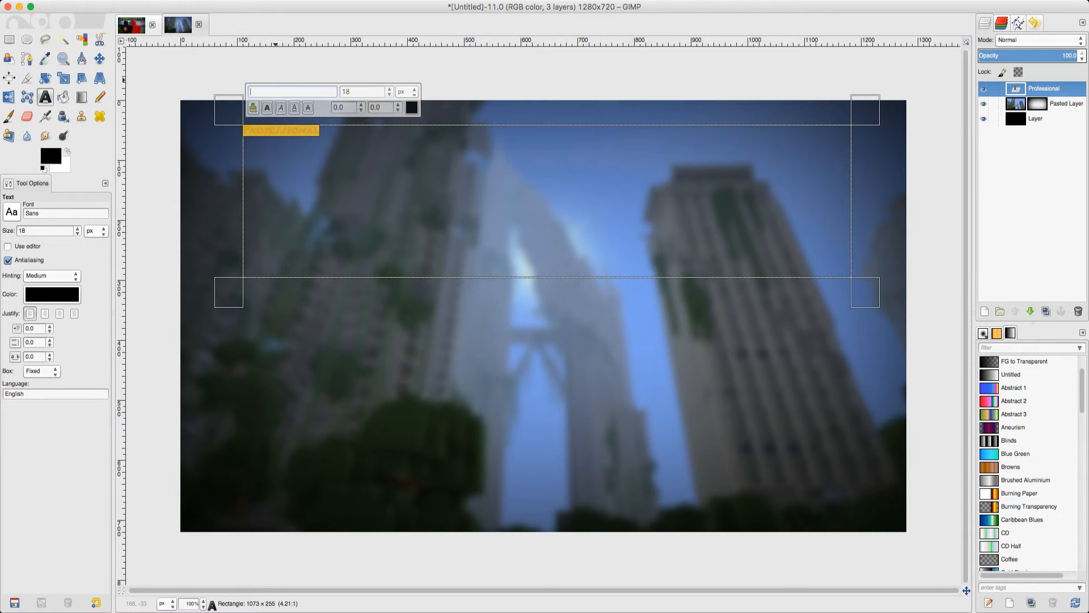
text(Su)
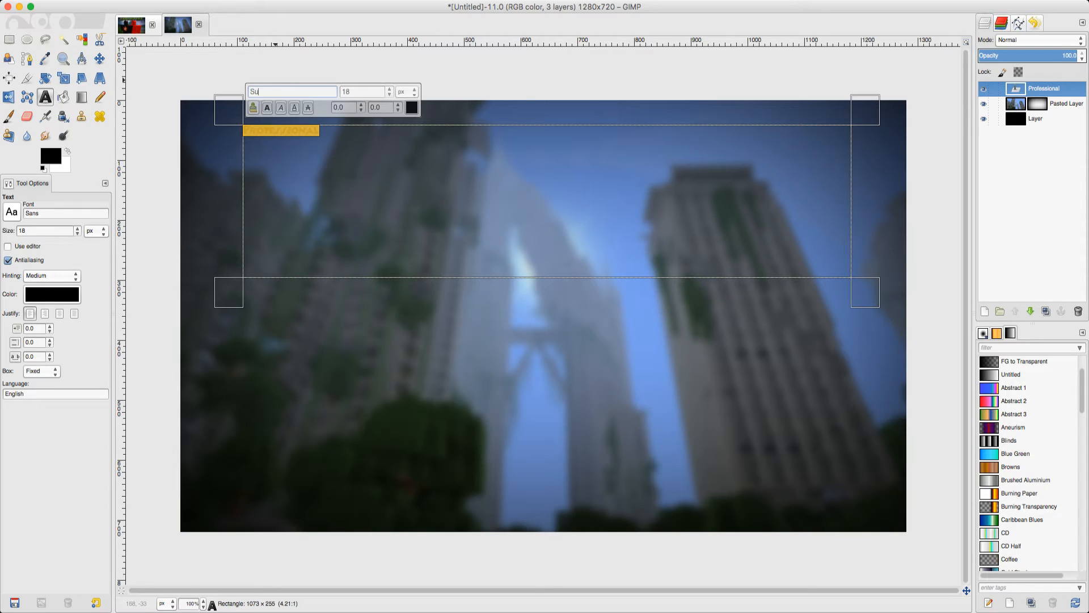
key(backspace)
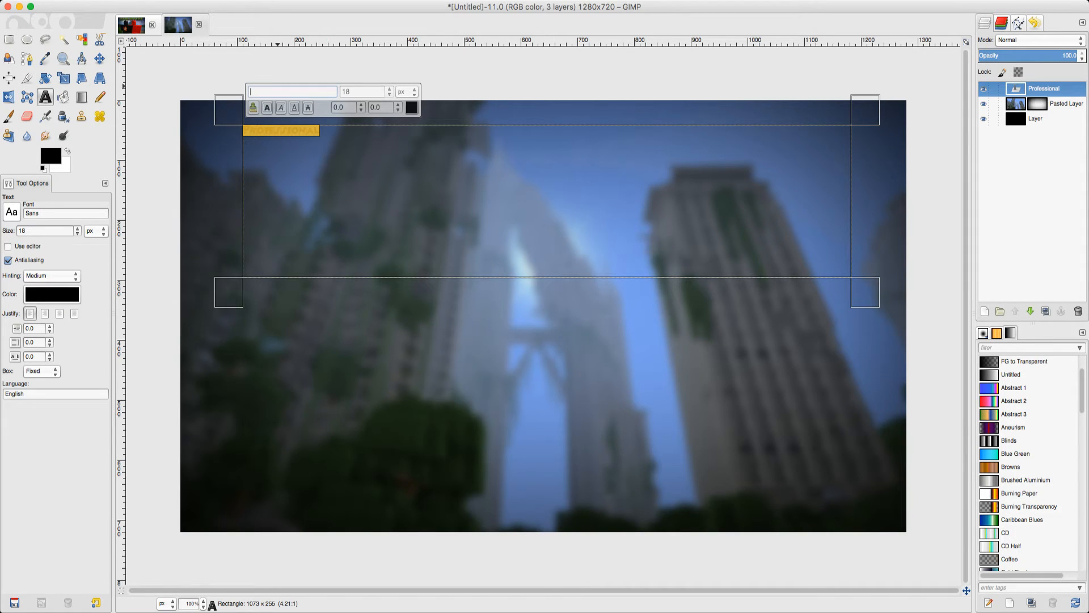
text(RECGARG)
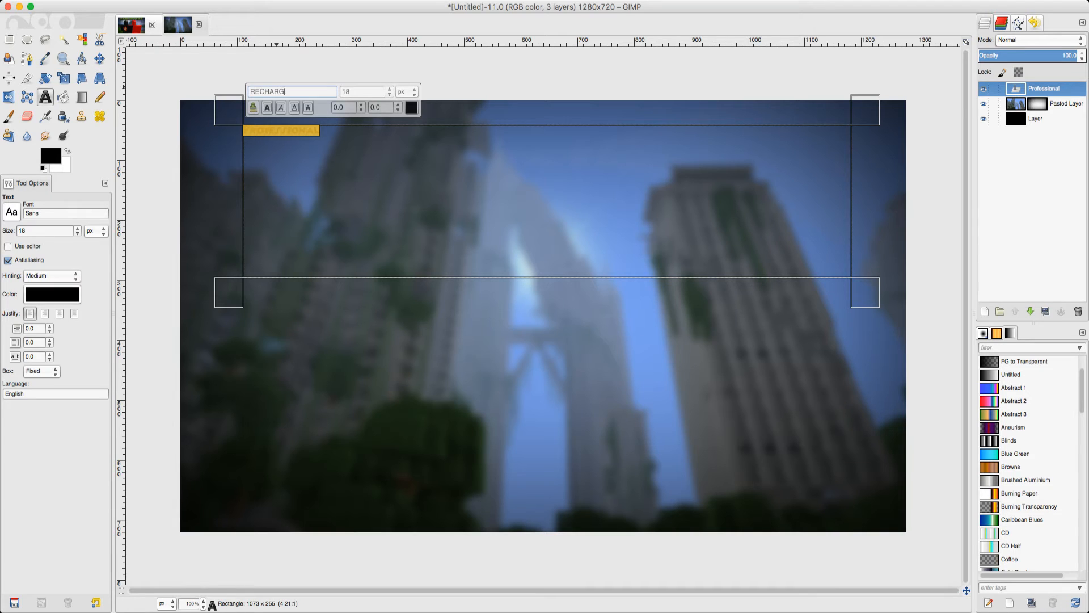
text(E)
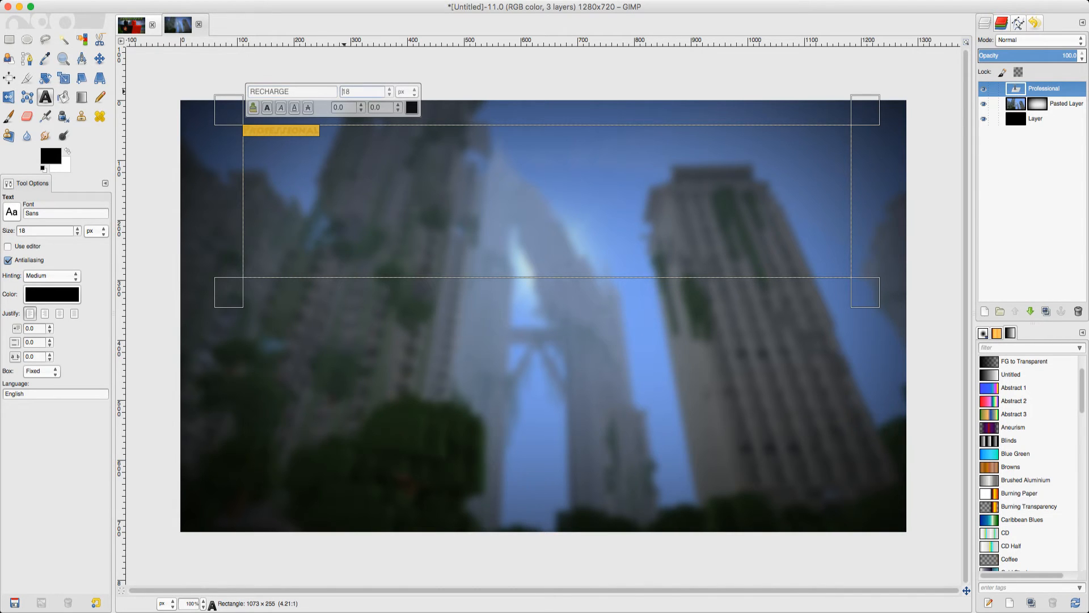
text(Recharge Bold)
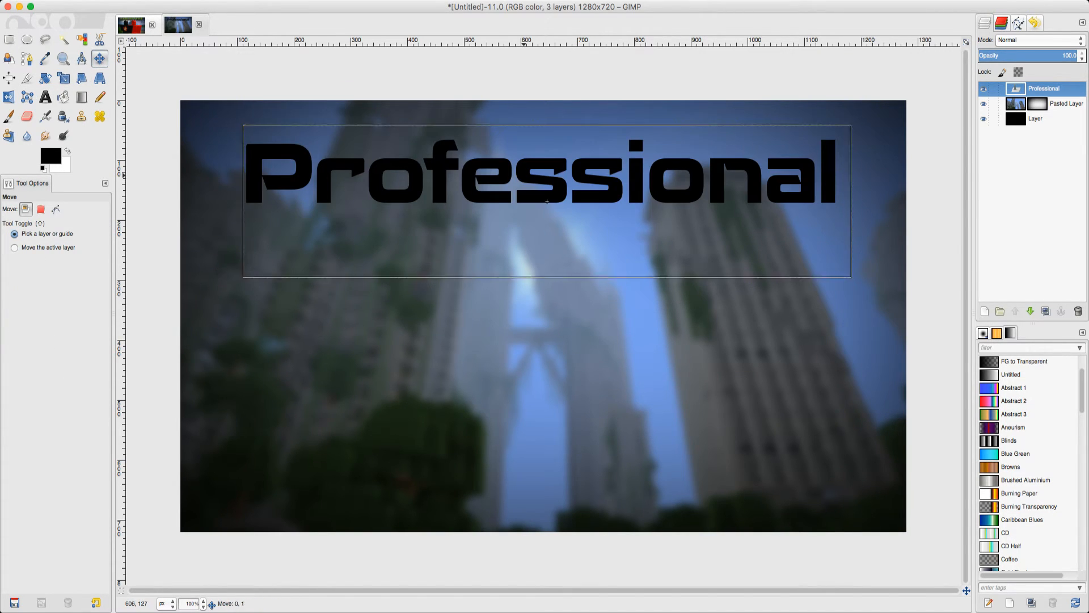
Step: Move the enlarged Professional title into place near the top of the thumbnail
drag(547, 170, 548, 187)
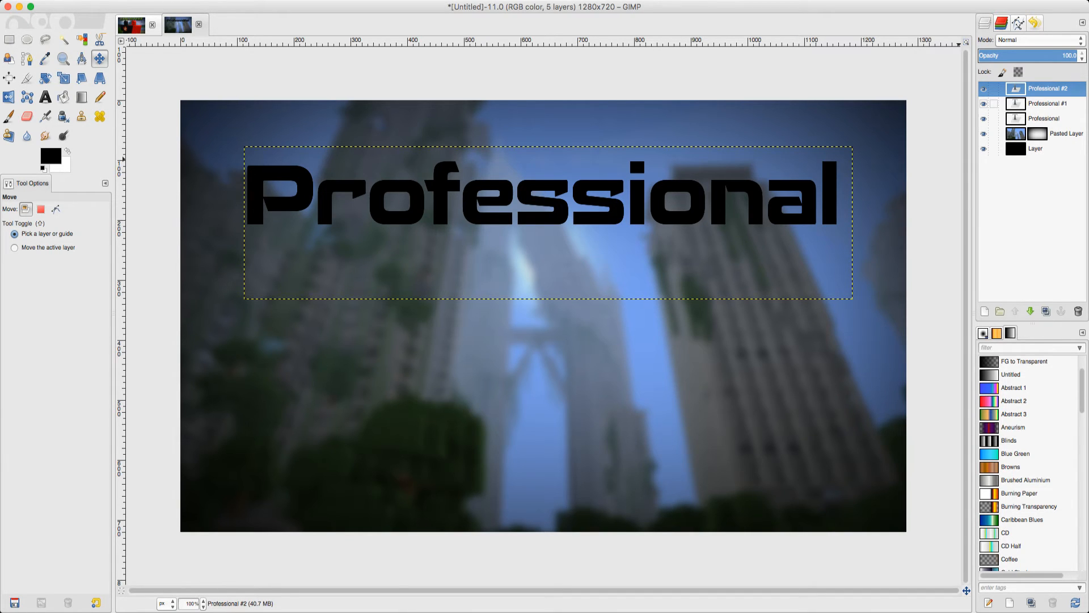
Step: Duplicate the title layer and select the letter shapes of the top copy
click(1078, 311)
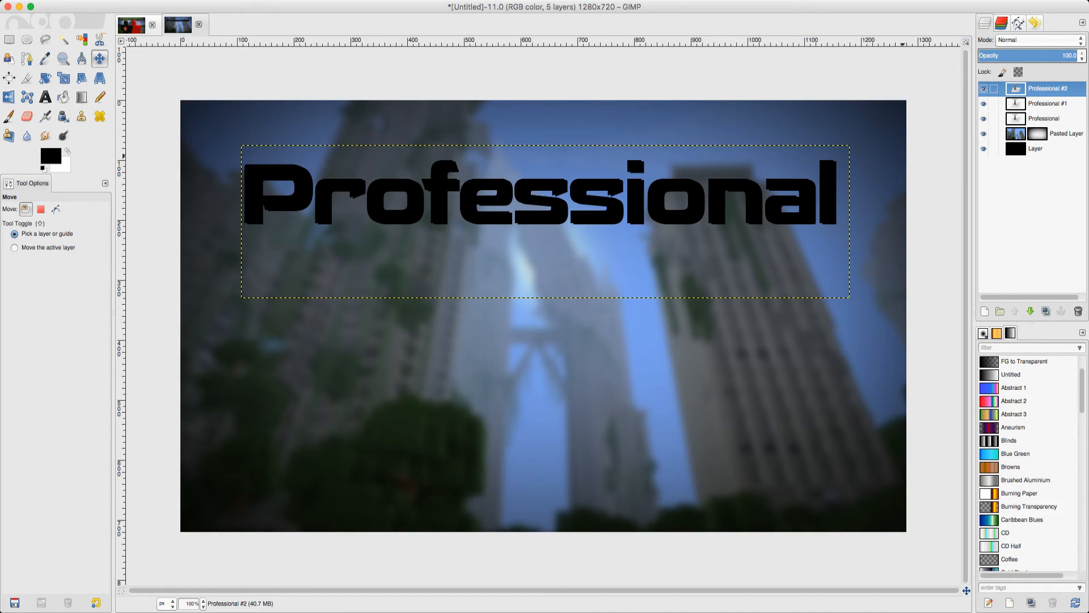
click(983, 88)
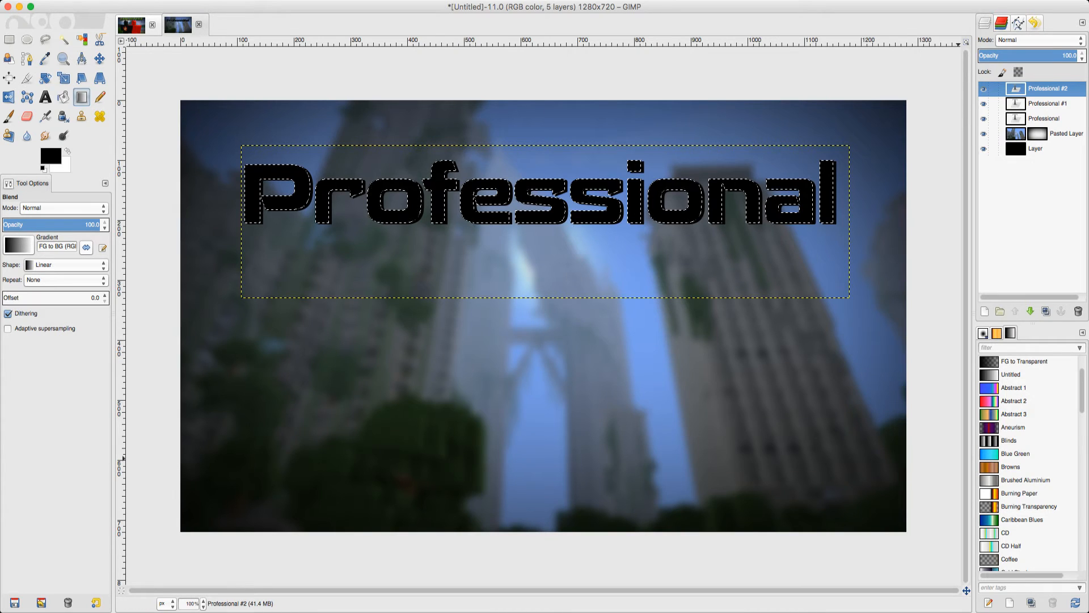
Step: Fill the top copy's letters with a gradient, trying Blue Green, Greens, then Purples
click(1014, 453)
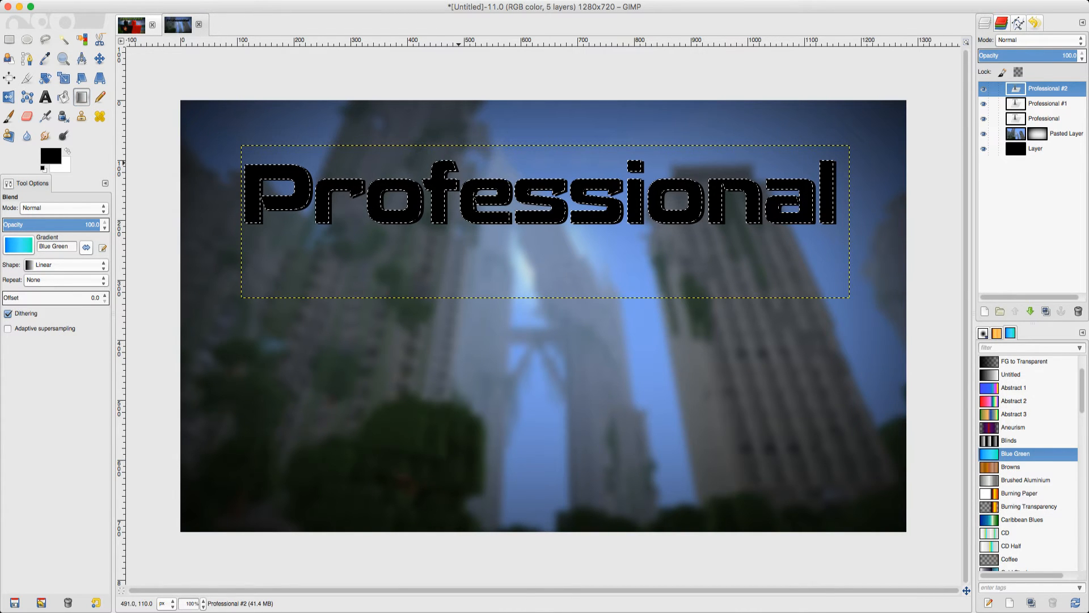
drag(536, 95, 538, 234)
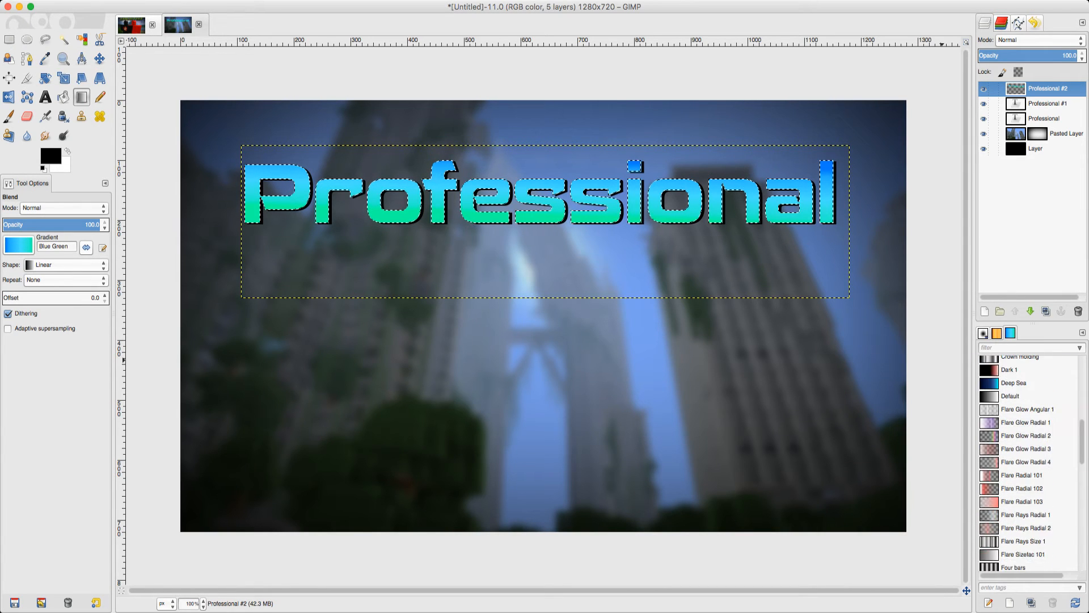
click(1012, 499)
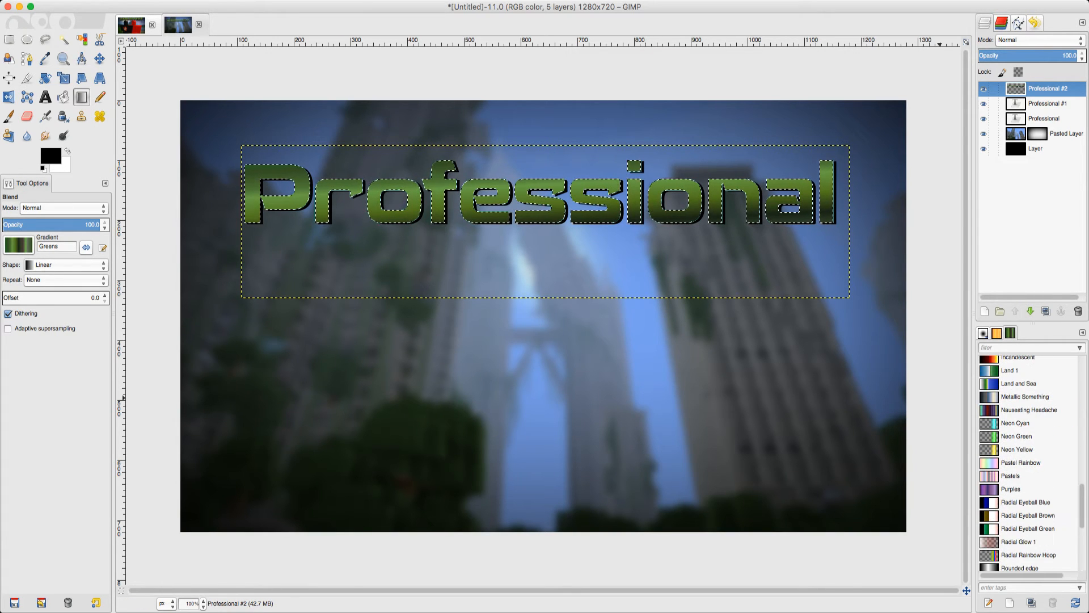
click(1011, 489)
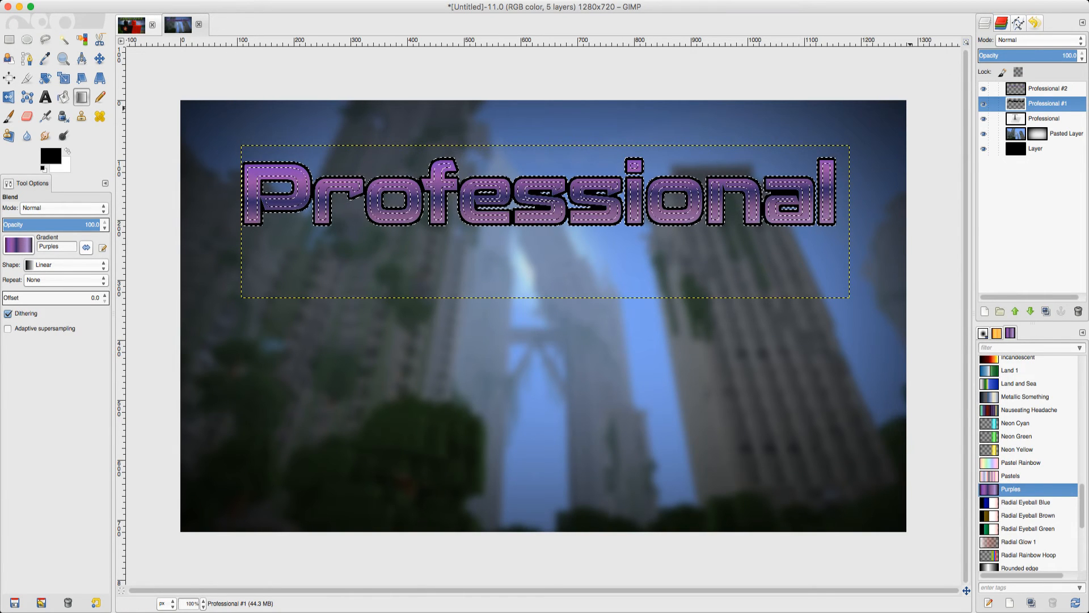
Step: Check the purple title copy's alignment over the original and remove the green top copy
click(1044, 118)
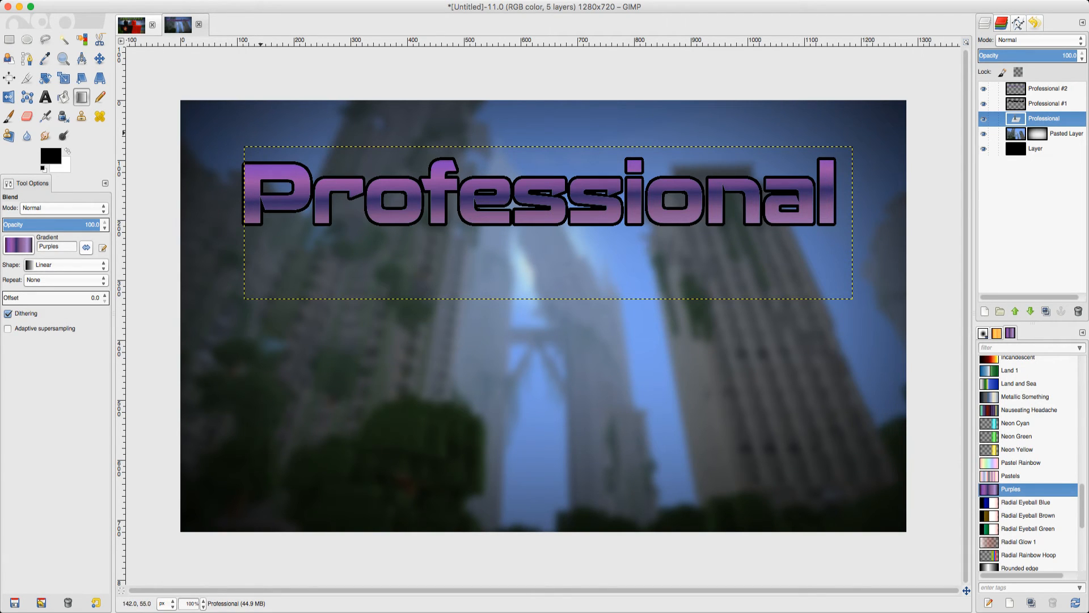
click(99, 58)
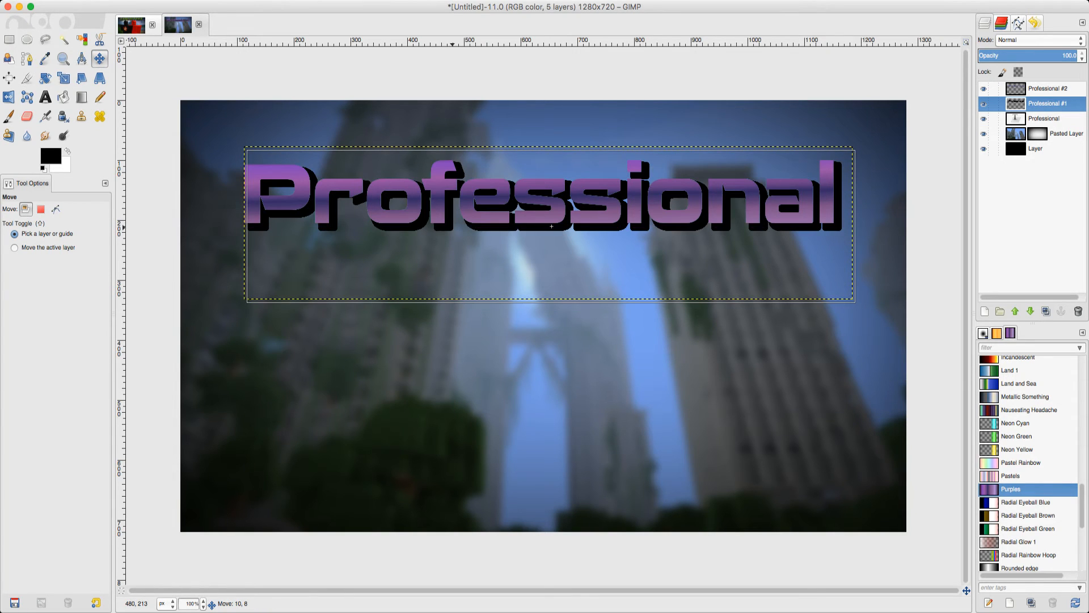
click(1042, 118)
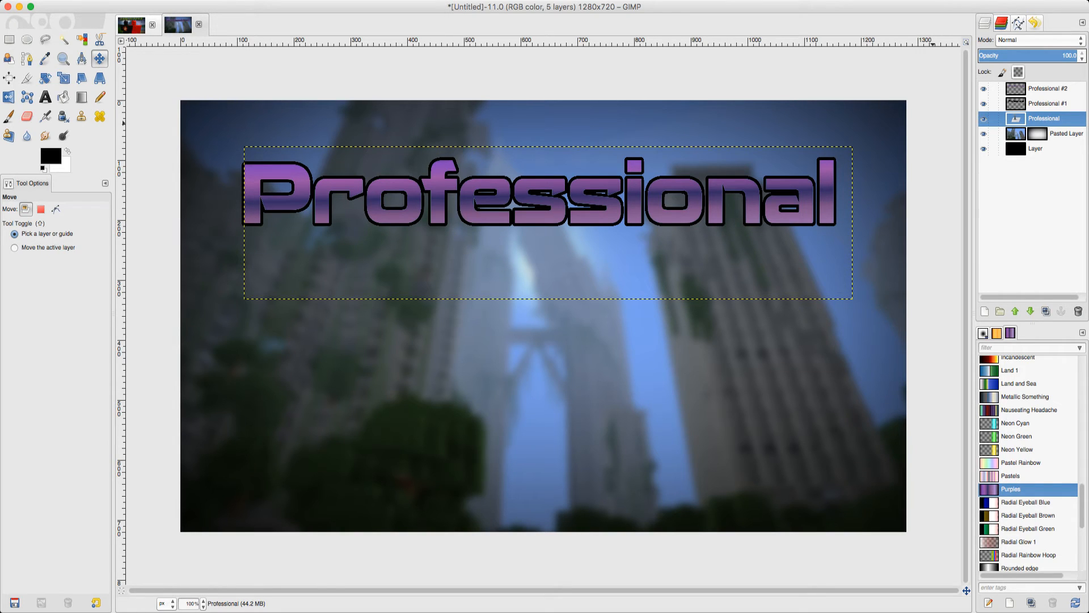
click(1044, 88)
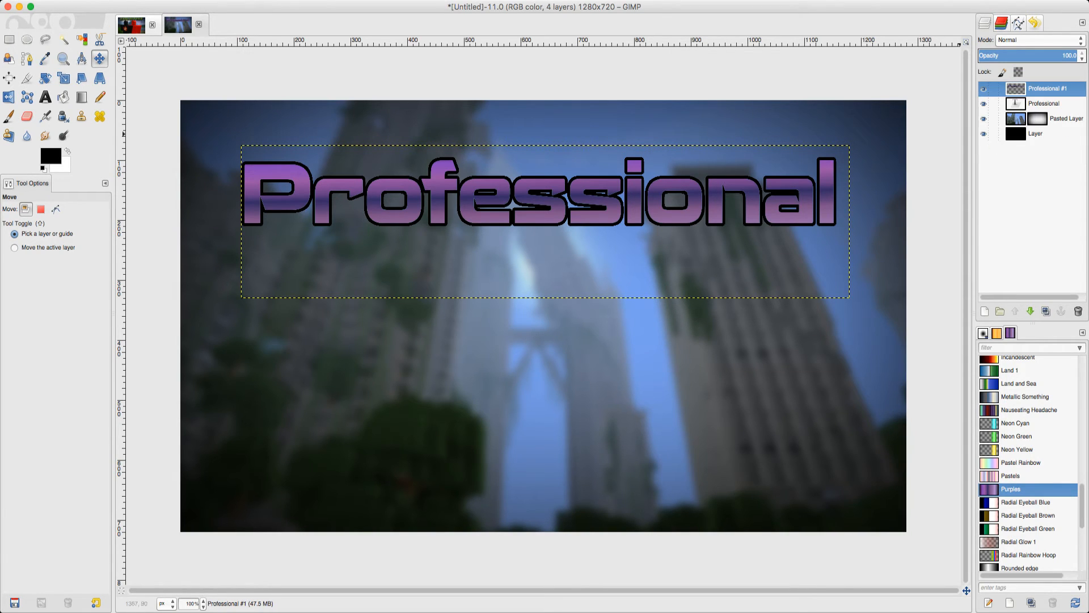
Step: Delete the unused Professional #2 gradient copy from the Layers panel
drag(543, 215, 542, 213)
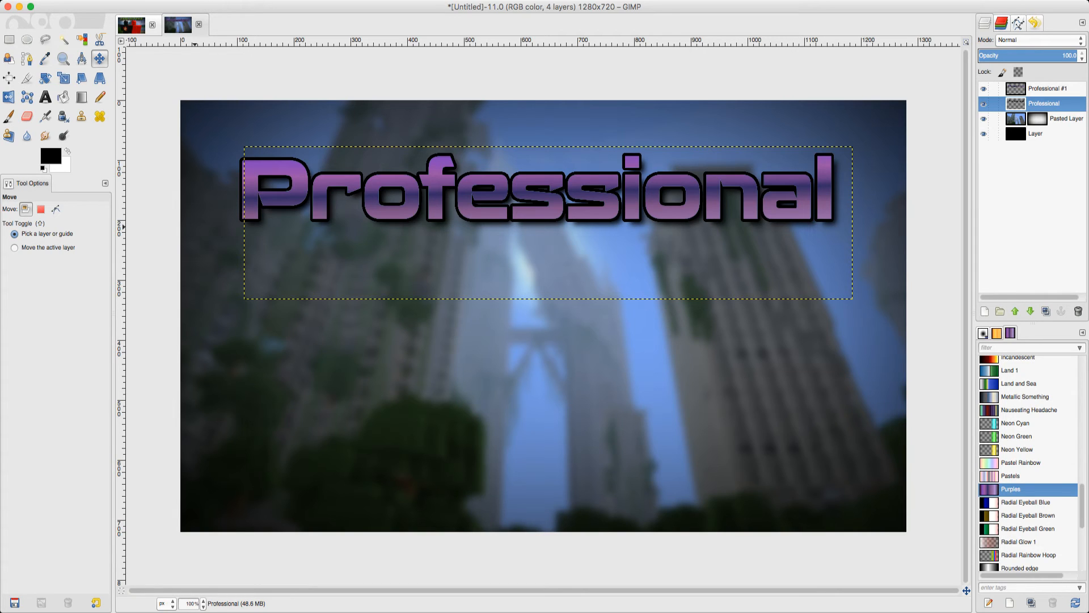
Step: Add a 'Thumbnails' text box below the title in Recharge Bold at size 174
click(44, 98)
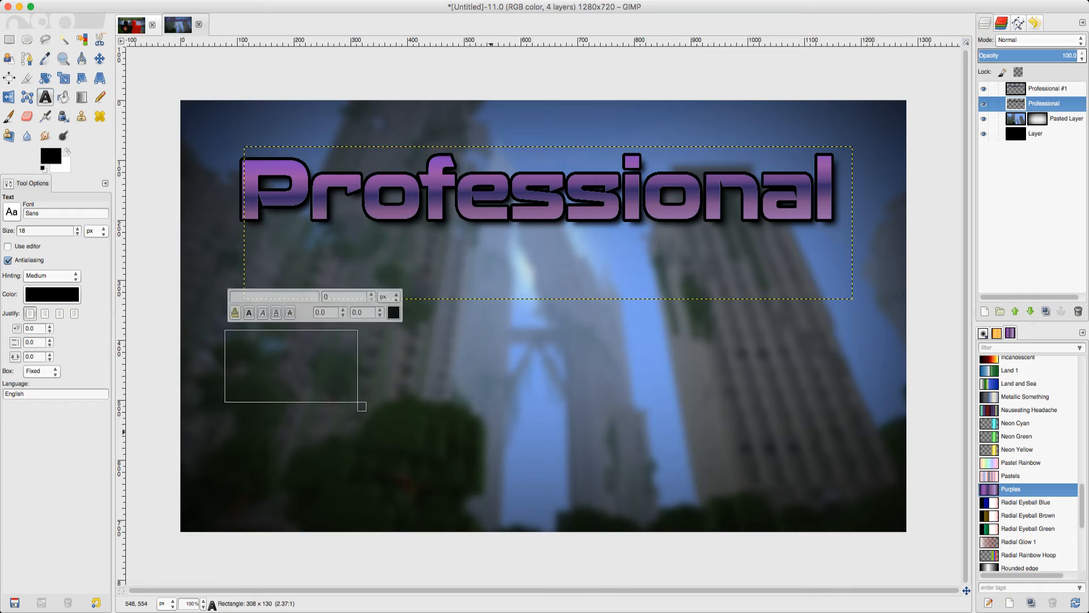
drag(362, 406, 873, 507)
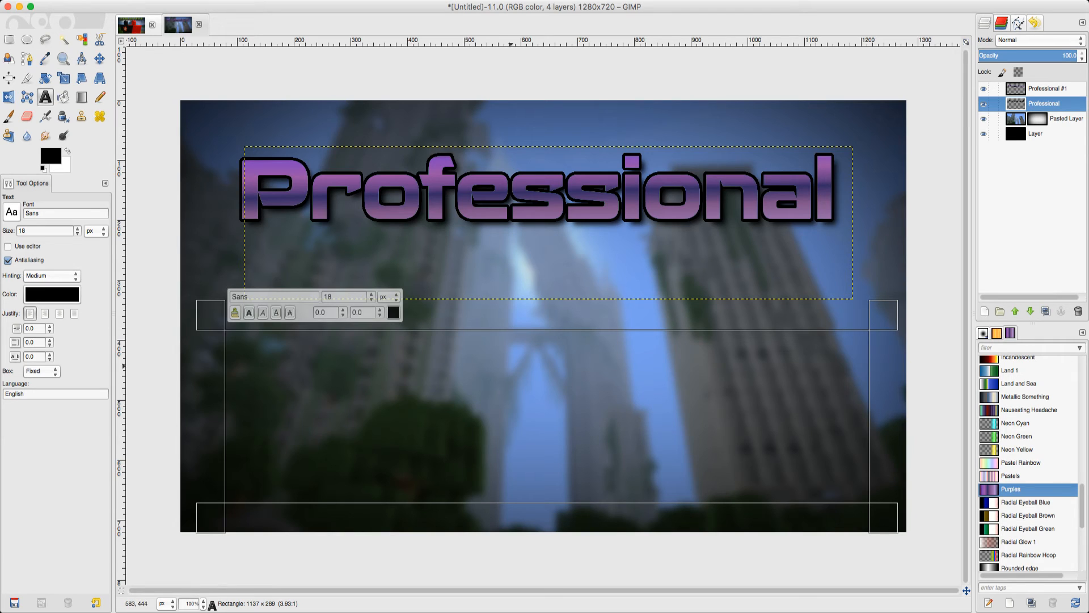
text(Thumbnails)
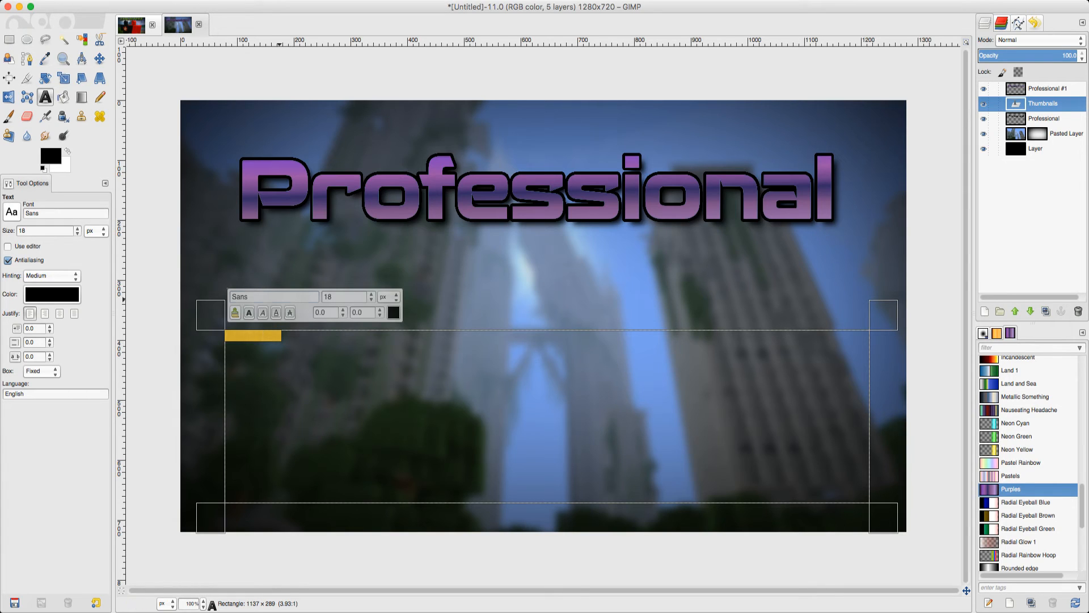
text(Recharge Bold)
text(23)
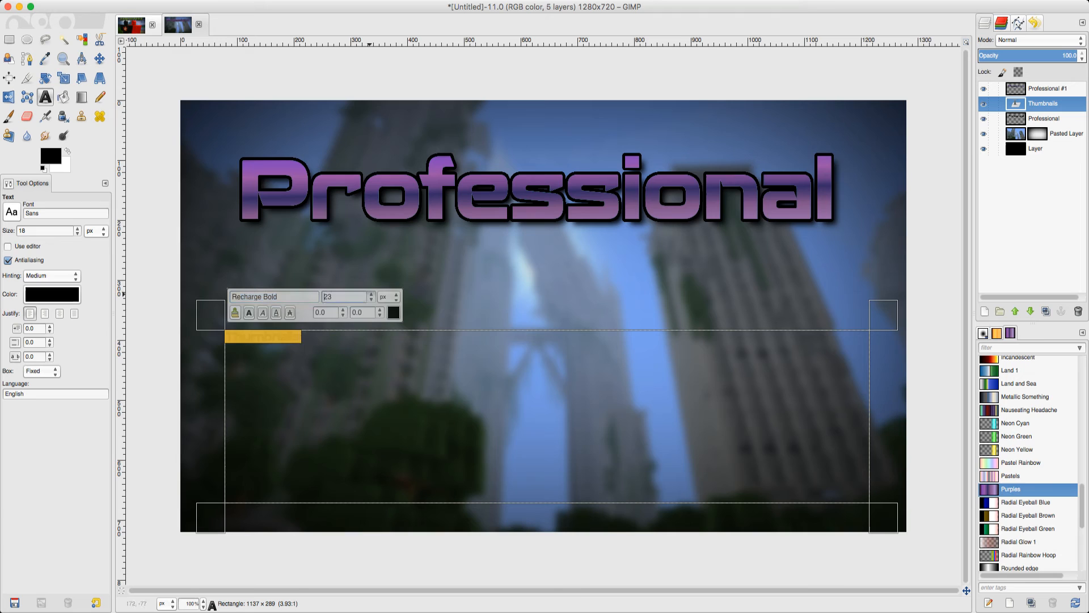
text(174)
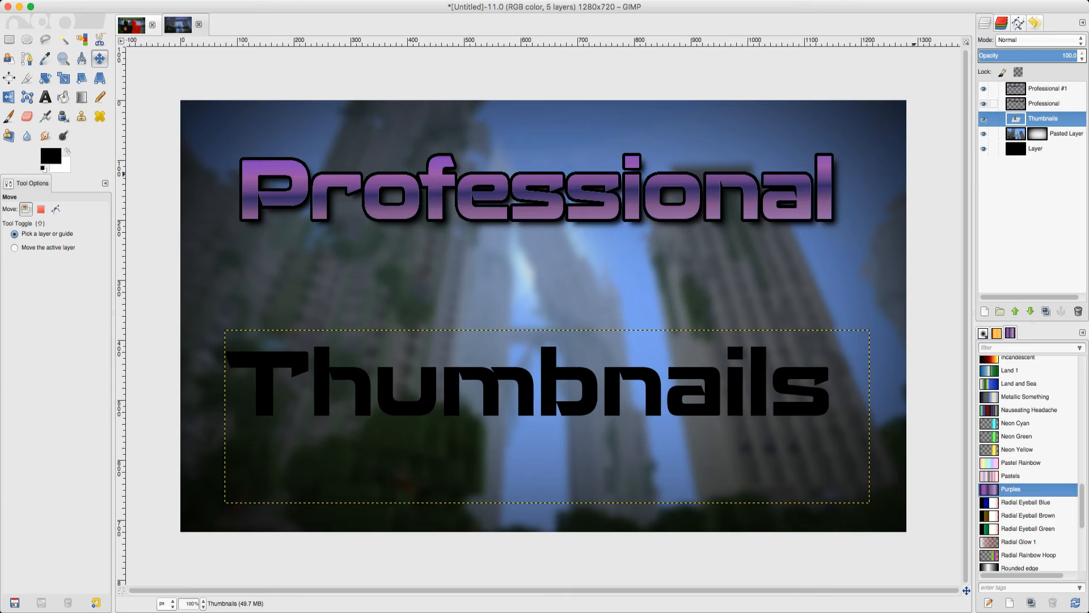
Step: Merge the Professional #1 title down onto its shadow layer
click(1044, 89)
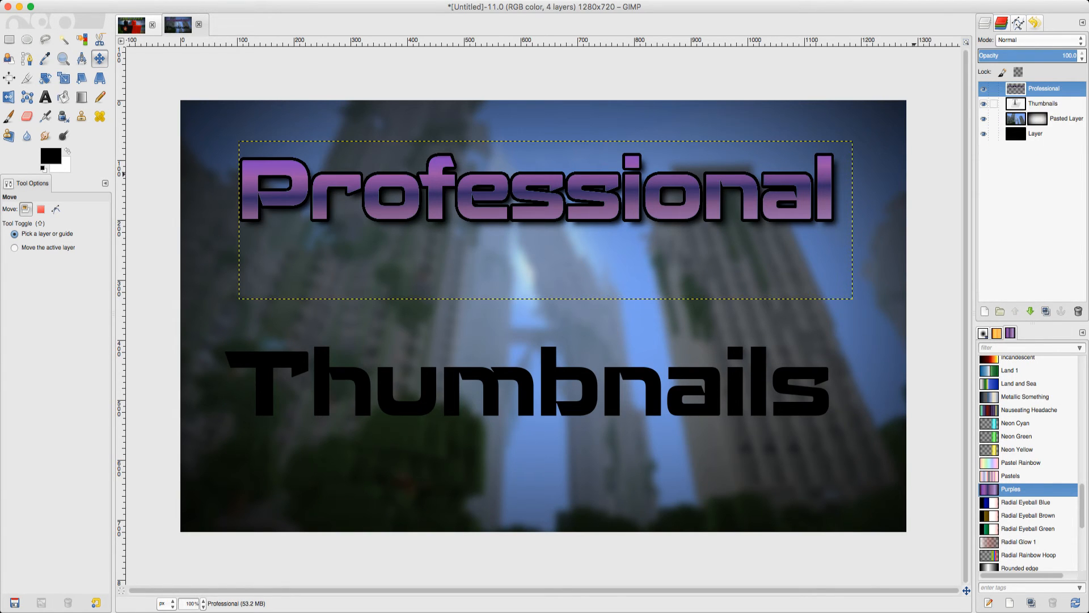
click(1043, 104)
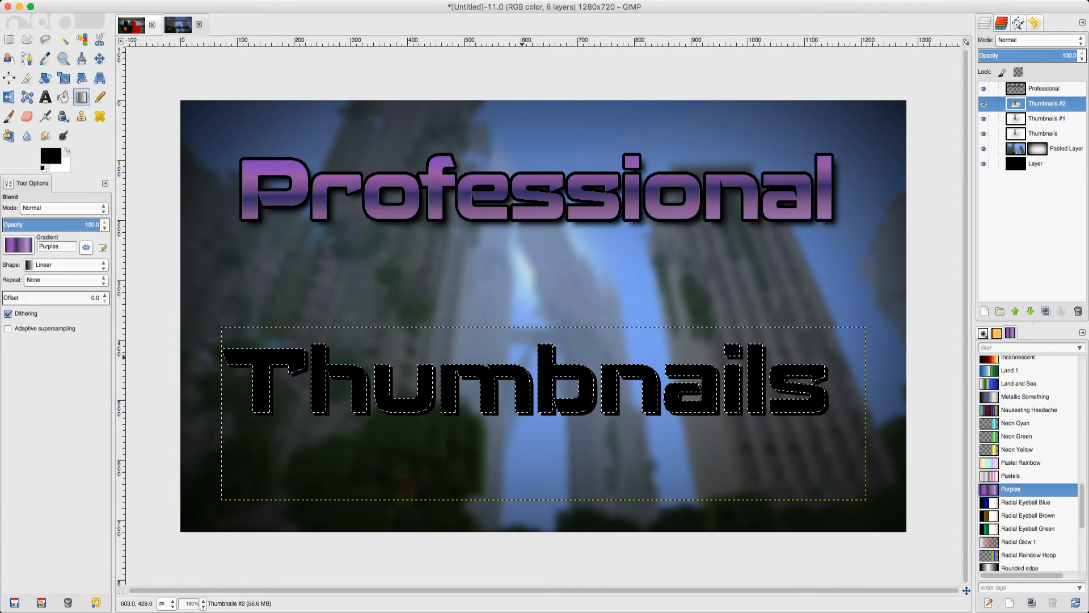
Step: Fill the Thumbnails letters with the Purples gradient, outline the copy below in black, and merge down
drag(528, 274, 527, 495)
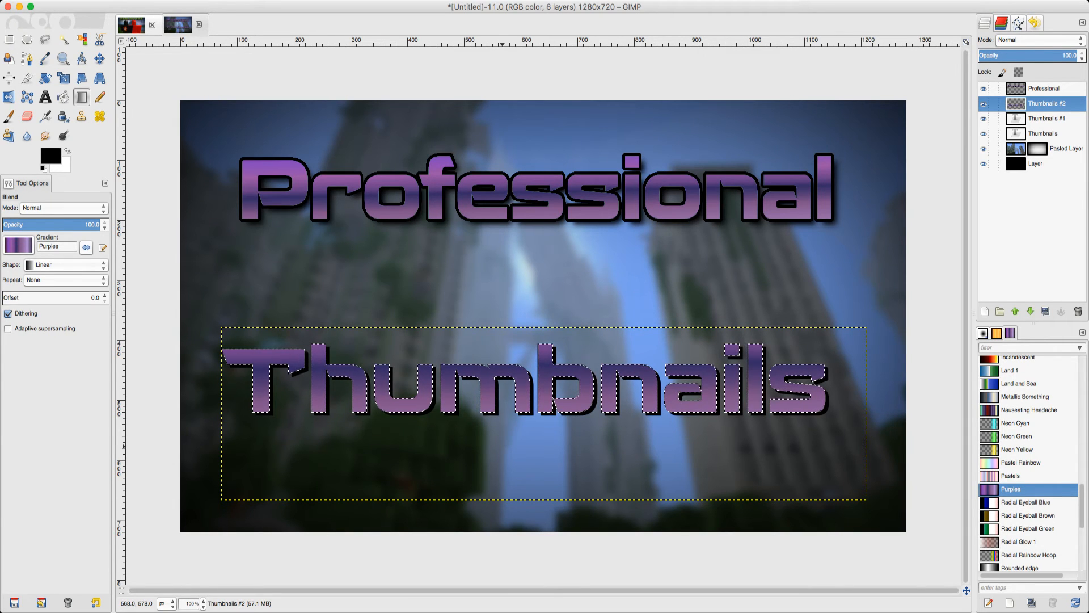
click(1043, 118)
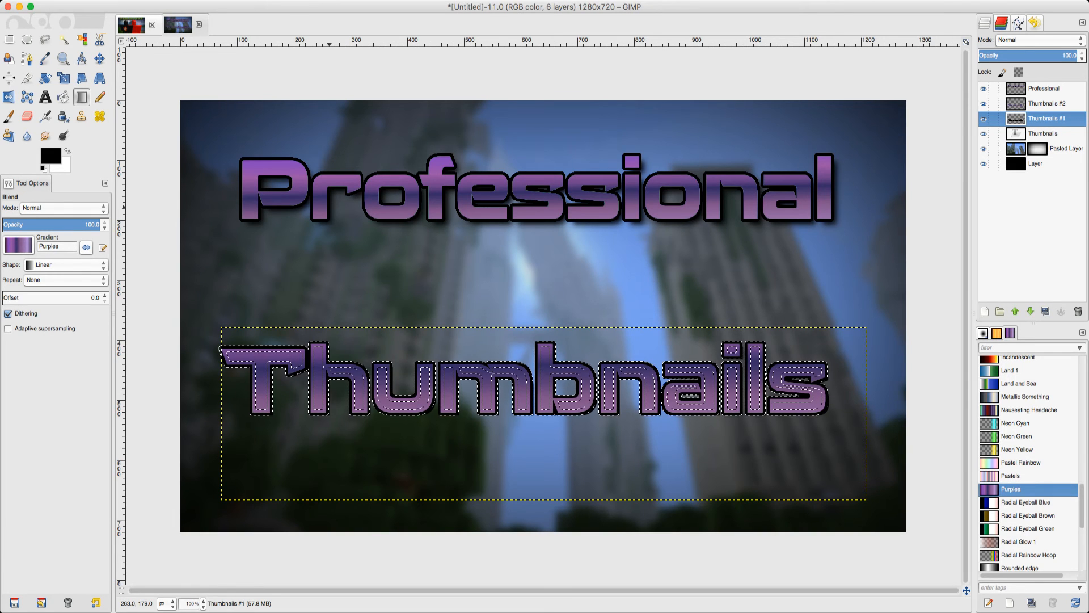
click(1044, 103)
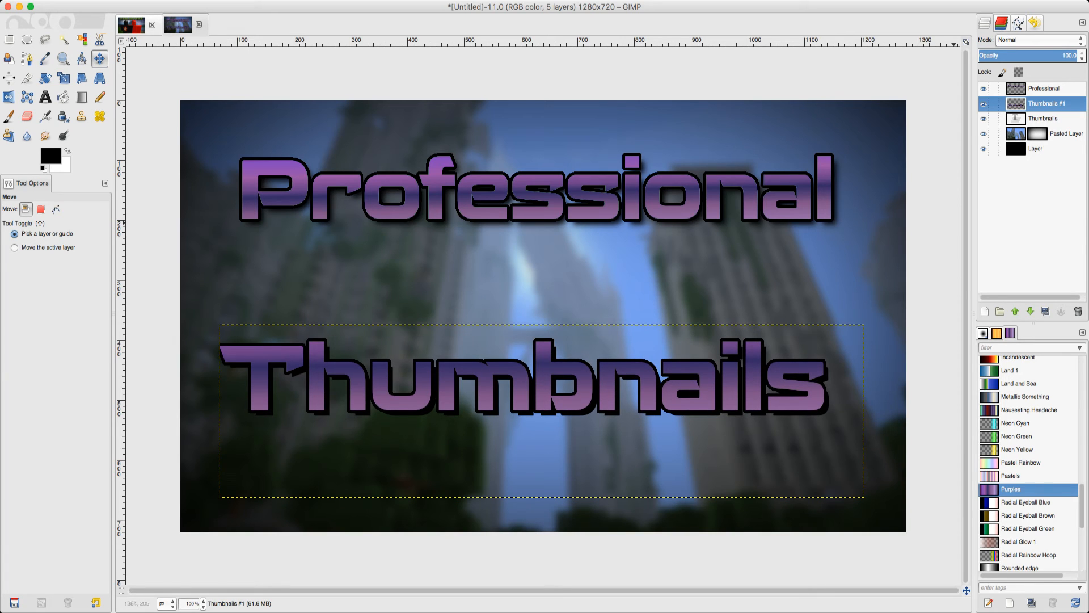
Step: Merge the Thumbnails gradient title down onto the original text layer
click(1042, 118)
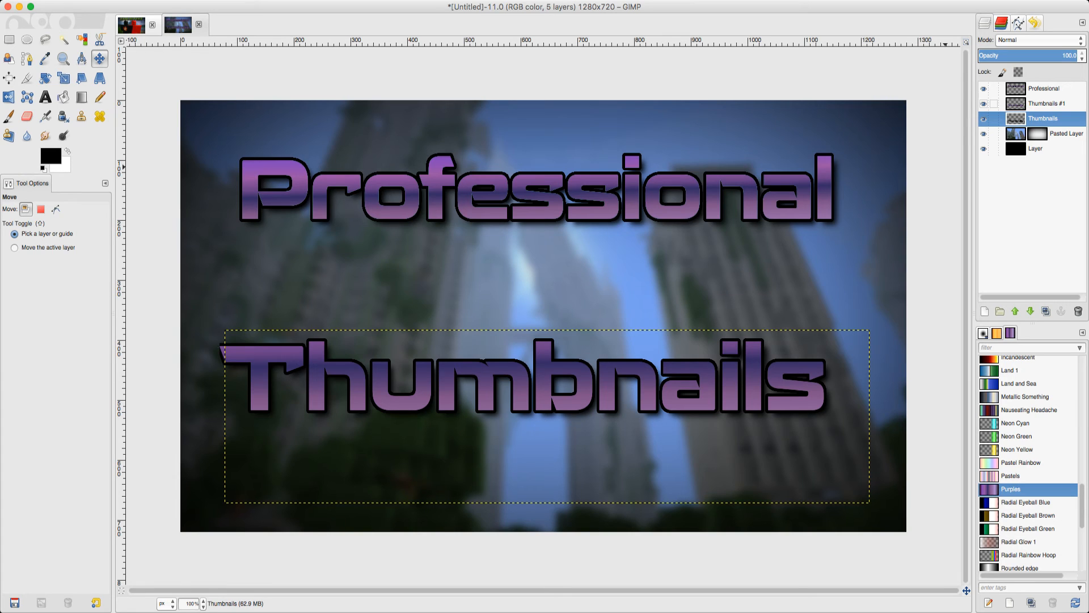
click(1041, 103)
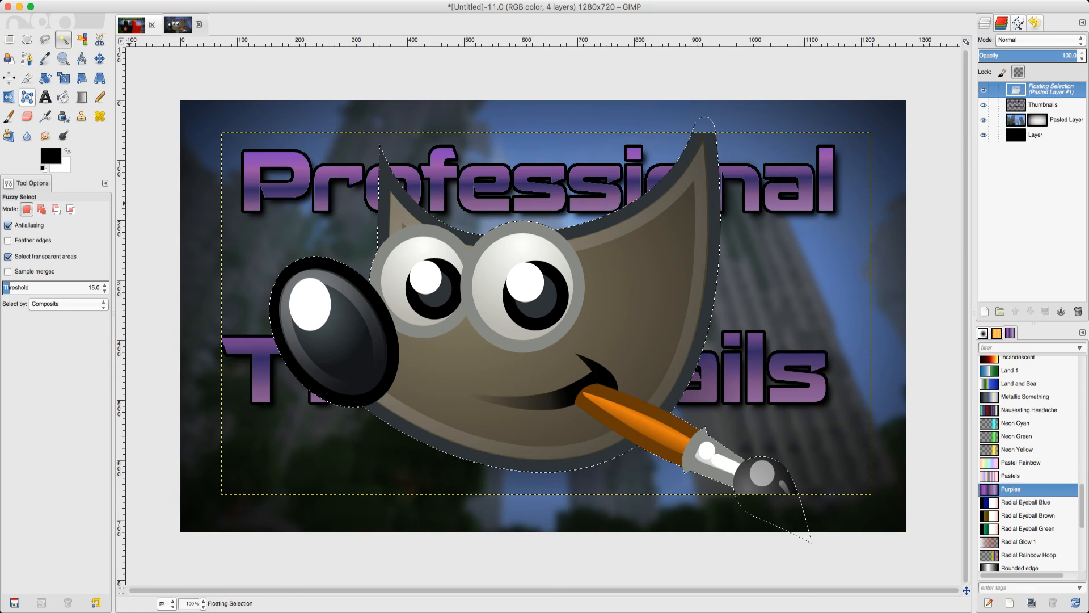
Step: Scale the pasted Wilber mascot down and nudge it up near the top title
click(64, 59)
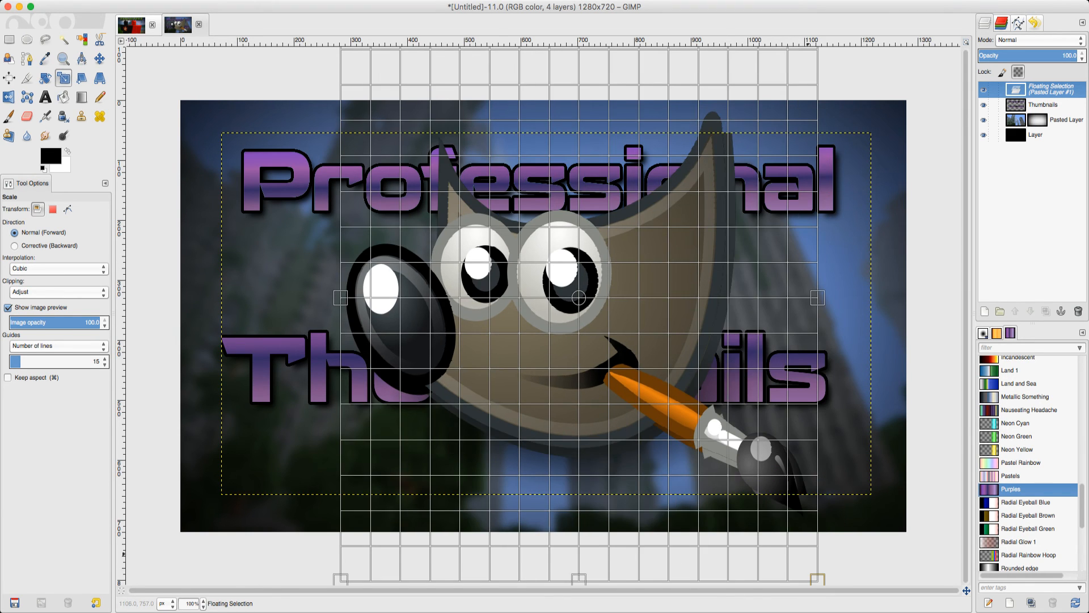
drag(818, 297, 663, 215)
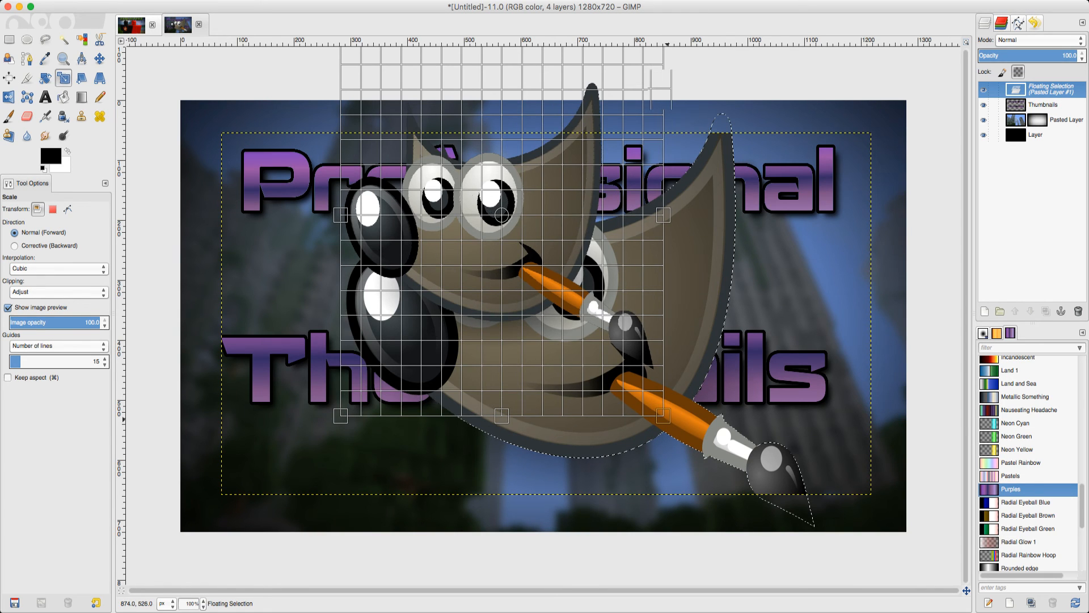
drag(664, 214, 687, 215)
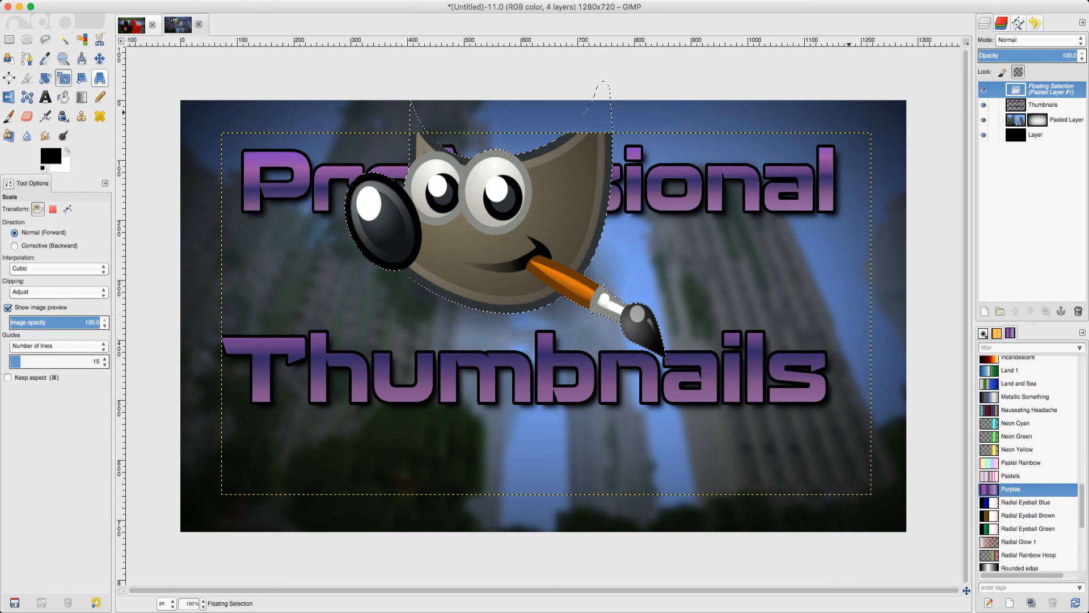
click(44, 78)
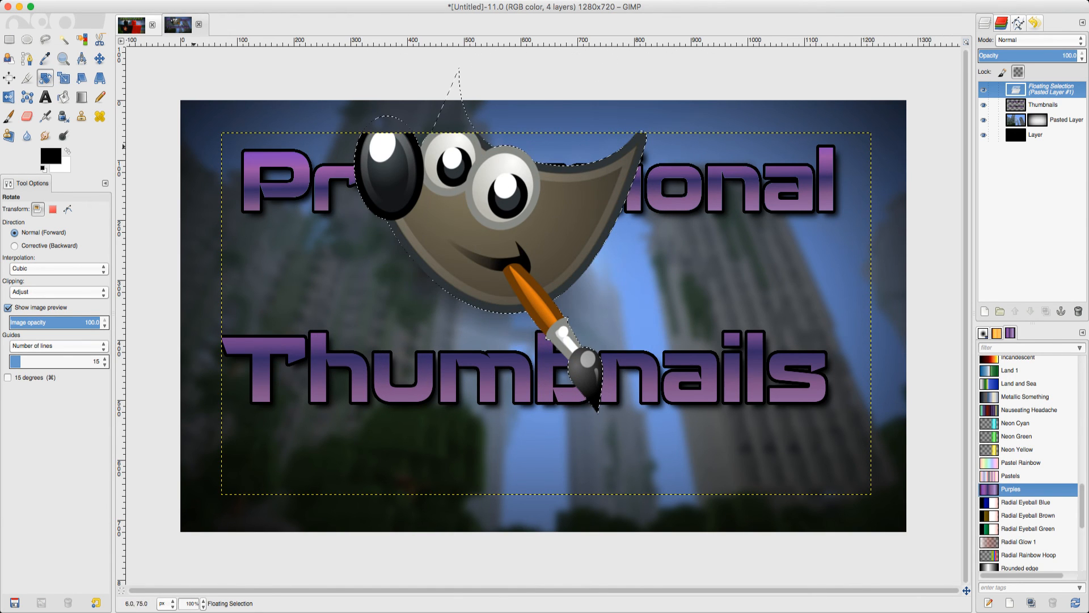
Step: Apply the Rotate tool's tilt to the mascot
click(100, 58)
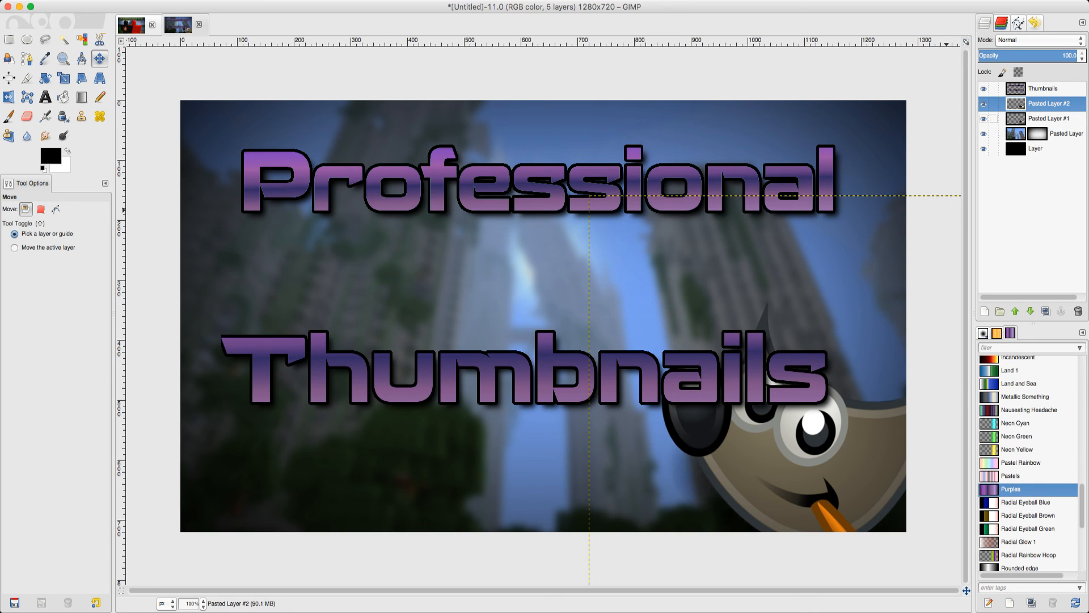
Step: Keep the mascot layers below Thumbnails and hide the small tilted copy
click(1048, 118)
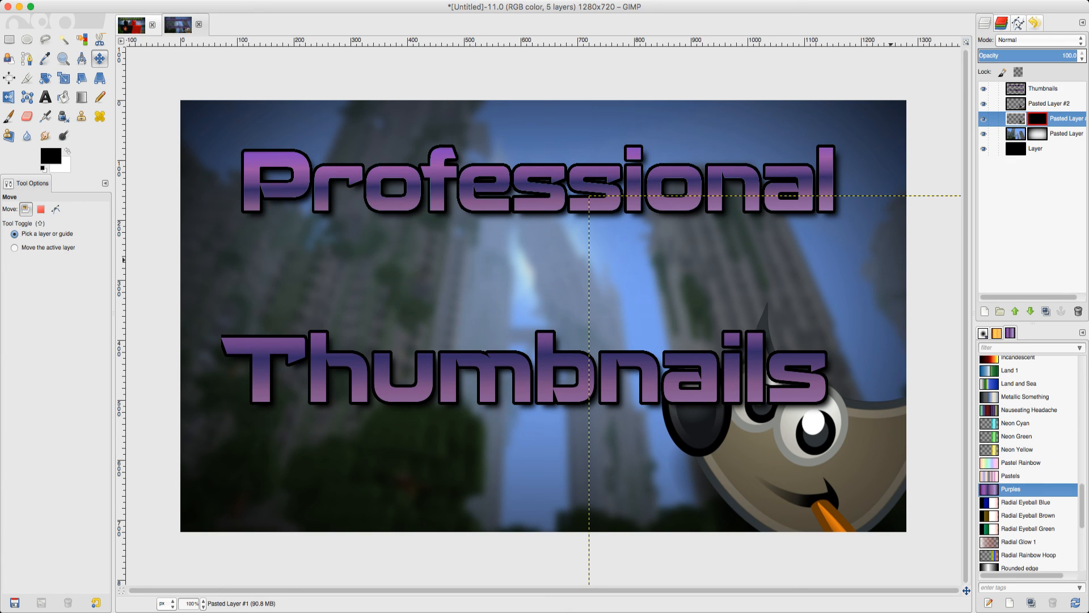
click(1068, 118)
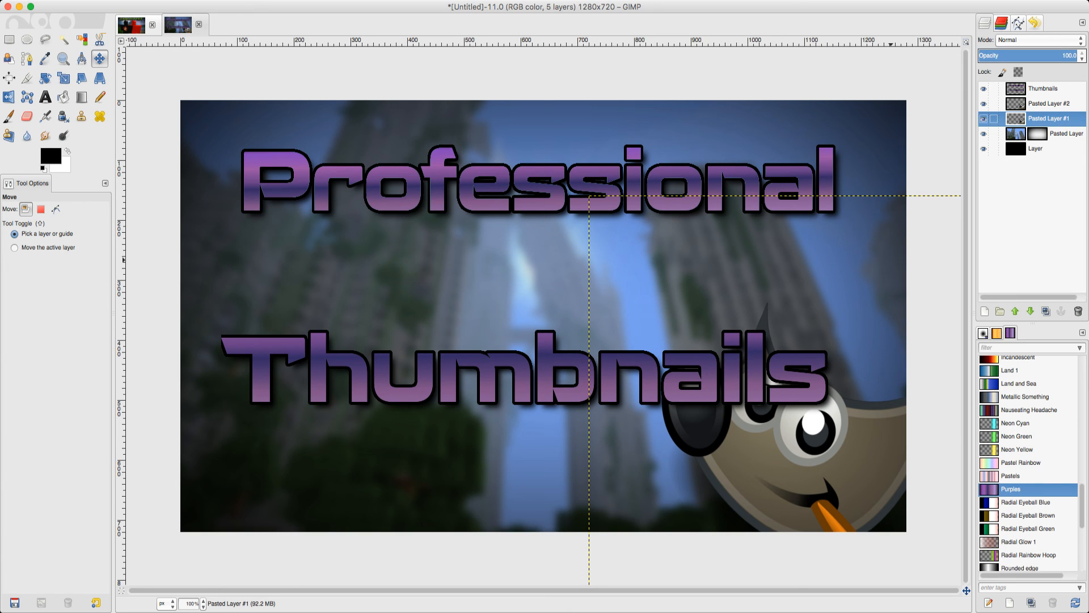
click(984, 118)
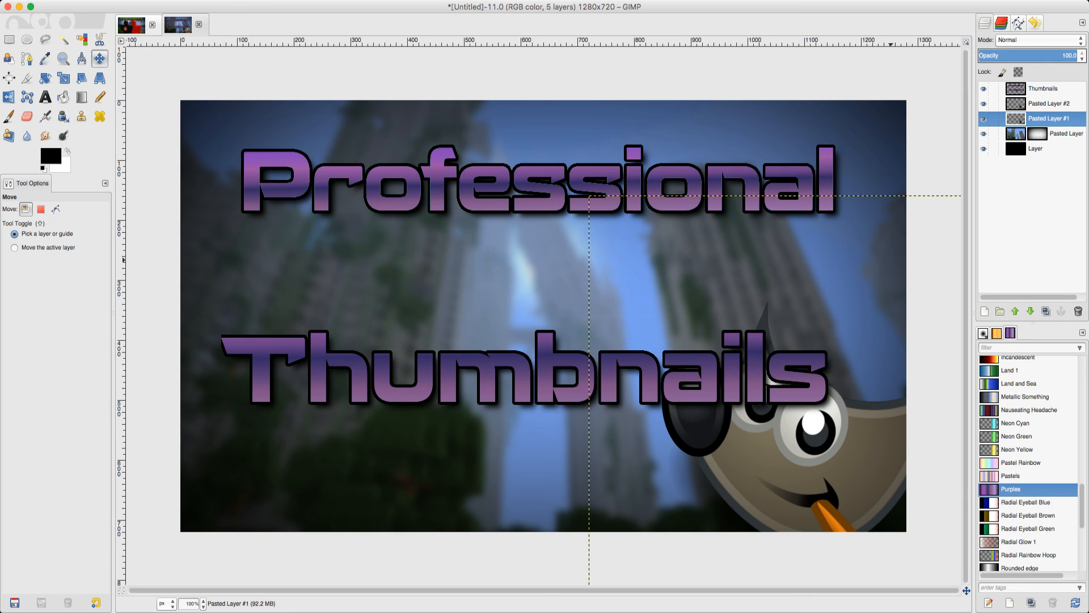